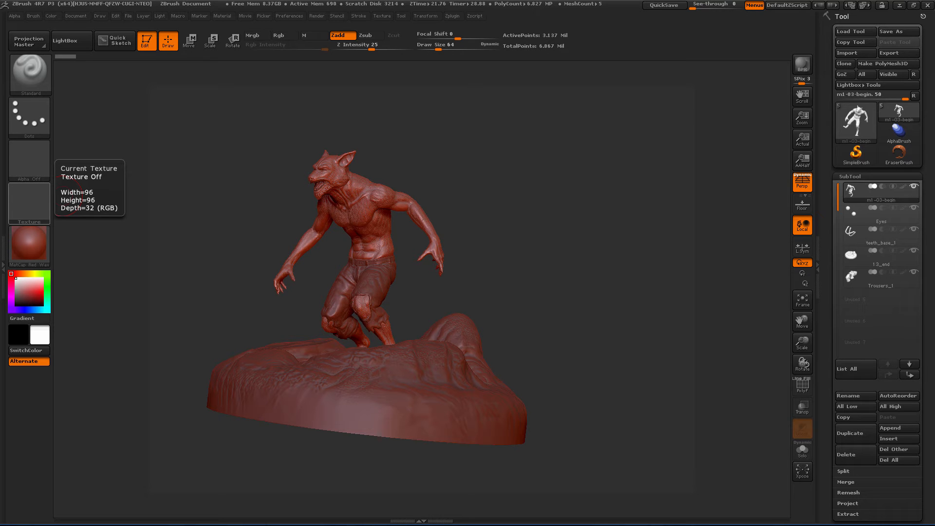
pyautogui.moveTo(476, 260)
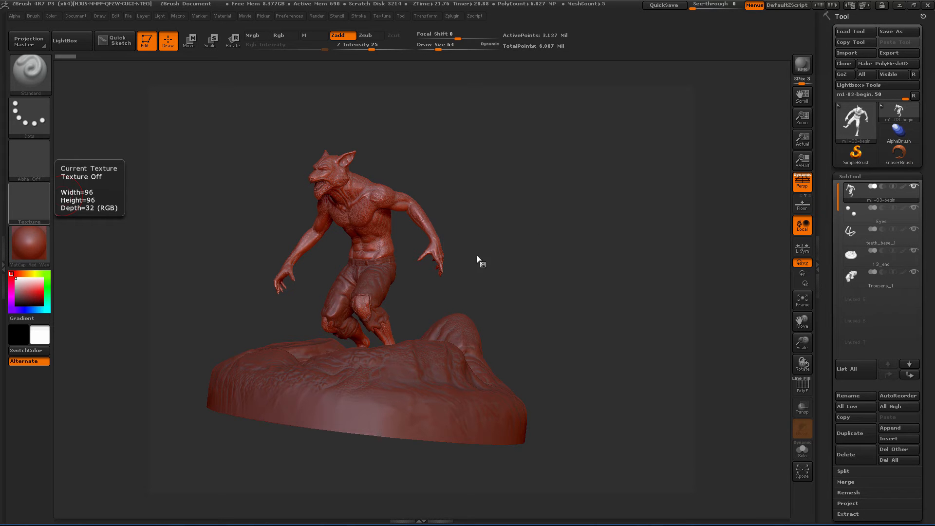
# - Orbit the werewolf from full body to a close three-quarter view of the chest and shoulders
pyautogui.moveTo(478, 260); pyautogui.dragTo(507, 262)
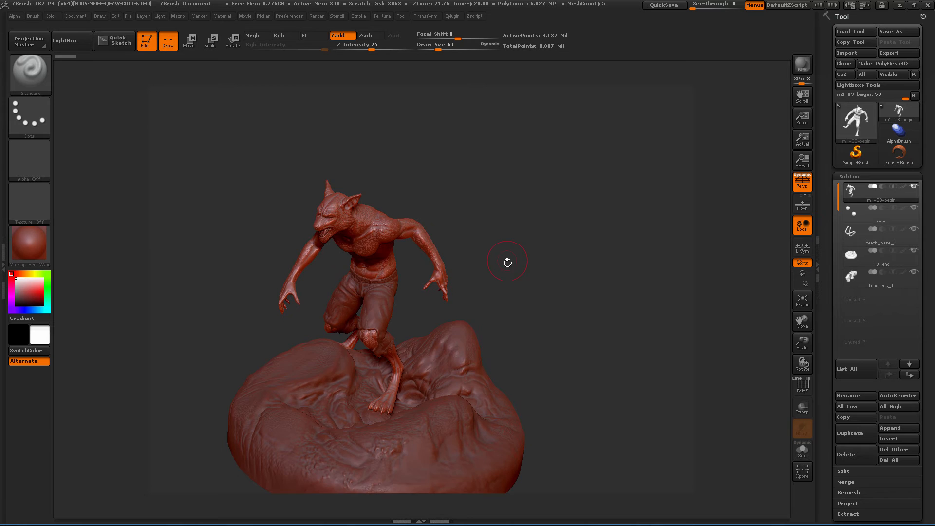
pyautogui.moveTo(507, 262); pyautogui.dragTo(543, 201)
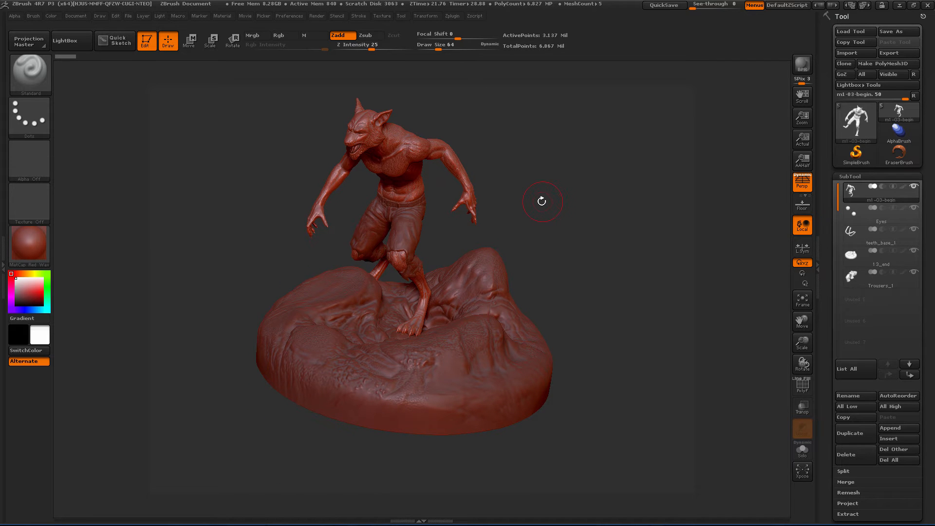
pyautogui.moveTo(542, 201); pyautogui.dragTo(618, 178)
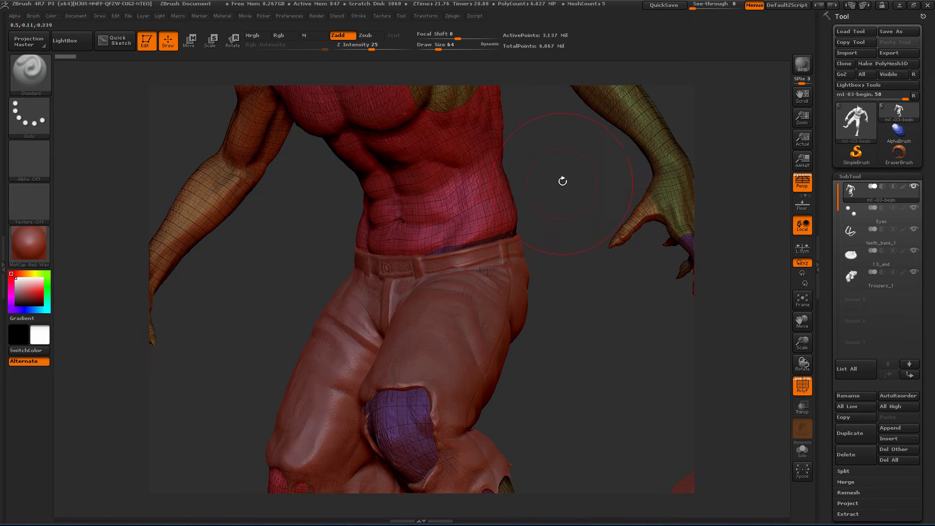
pyautogui.moveTo(561, 181); pyautogui.dragTo(580, 327)
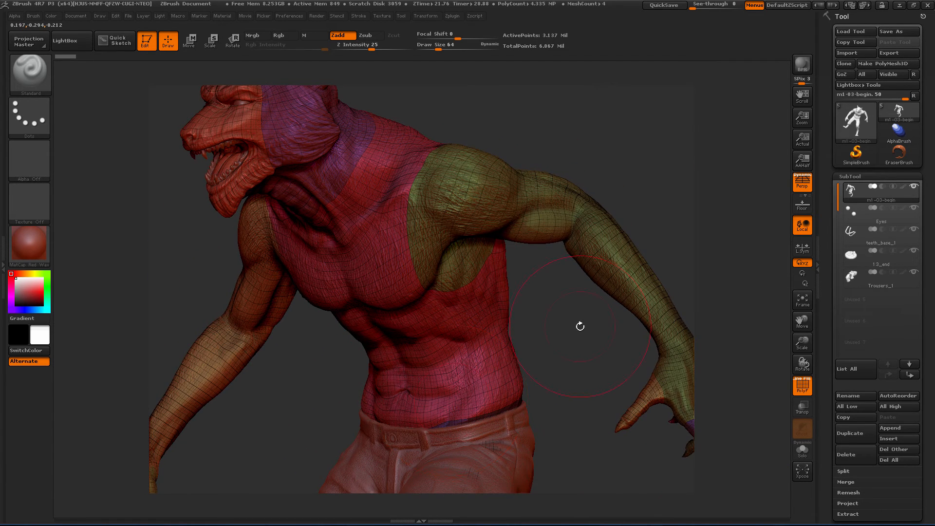
pyautogui.moveTo(579, 326); pyautogui.dragTo(462, 385)
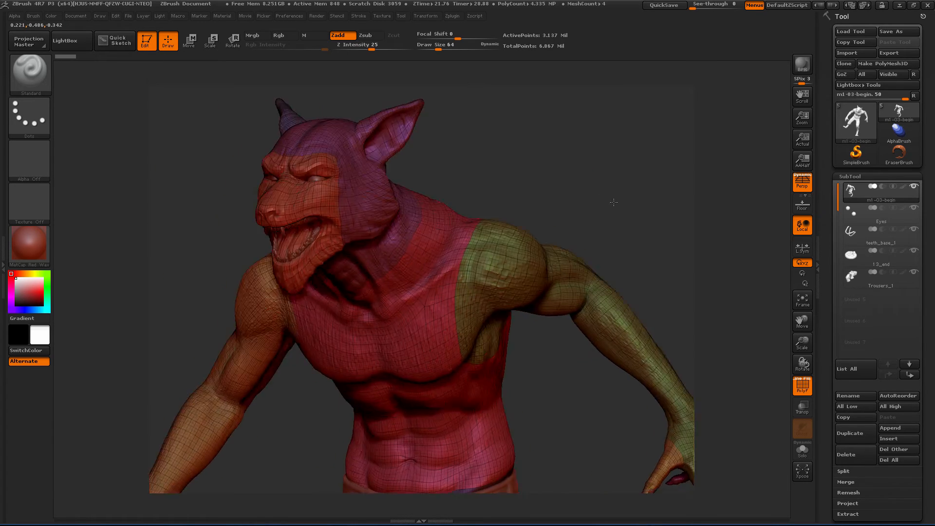
# - Orbit around the torso, arm and head to inspect their wireframe and polygroup colours
pyautogui.moveTo(612, 202); pyautogui.dragTo(592, 264)
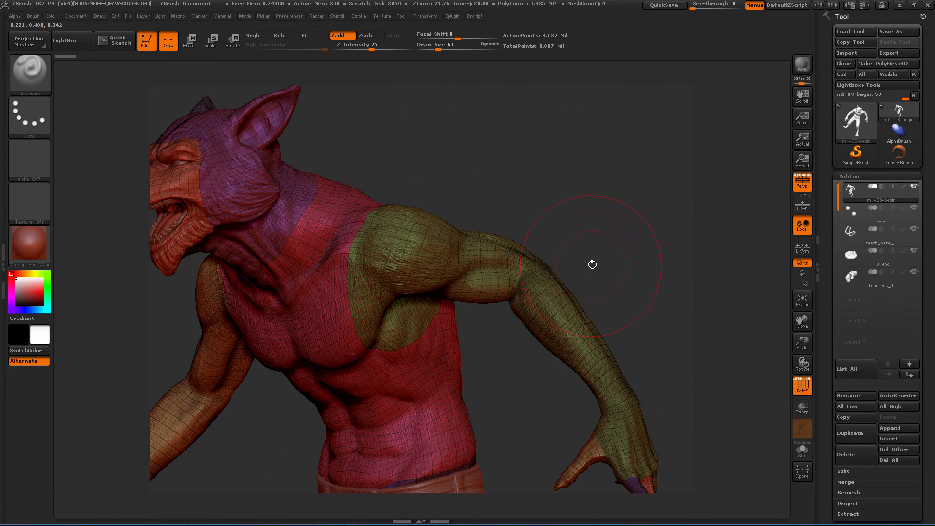
pyautogui.moveTo(592, 264); pyautogui.dragTo(560, 273)
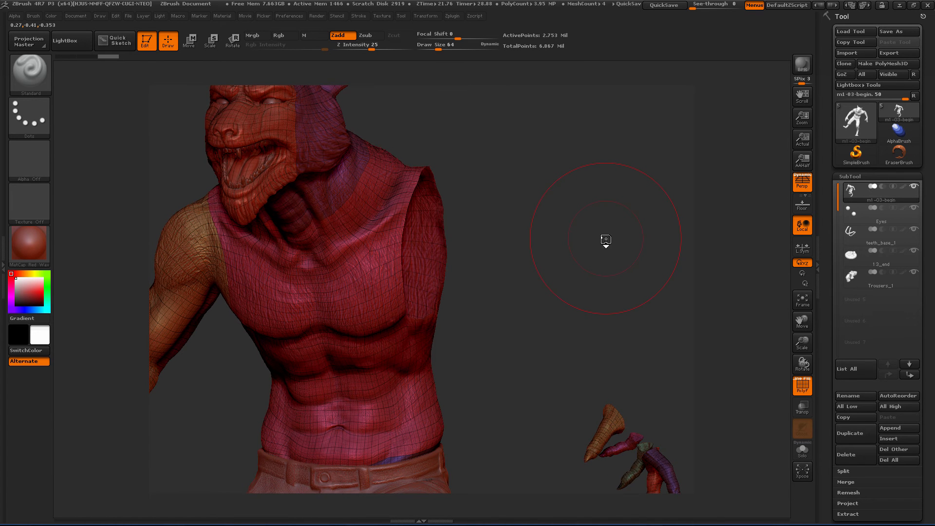
pyautogui.moveTo(605, 239); pyautogui.dragTo(590, 170)
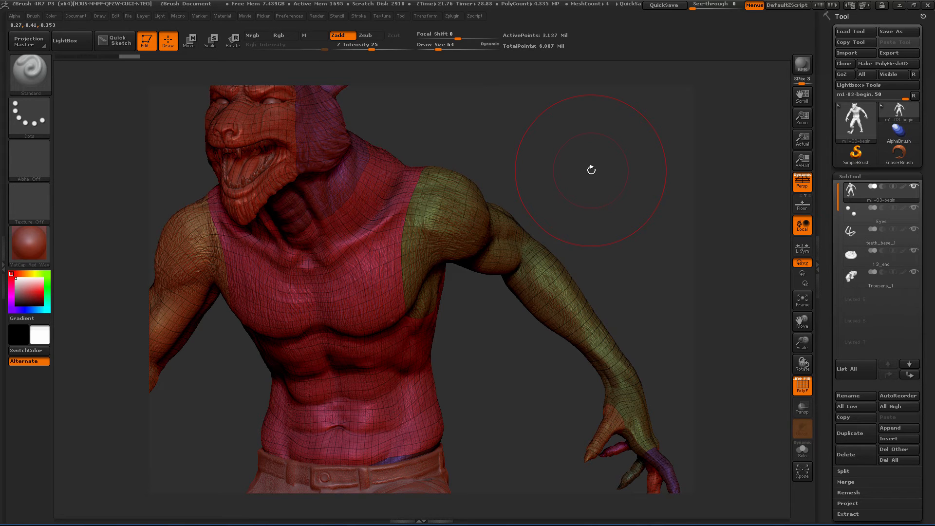
pyautogui.moveTo(590, 170); pyautogui.dragTo(550, 167)
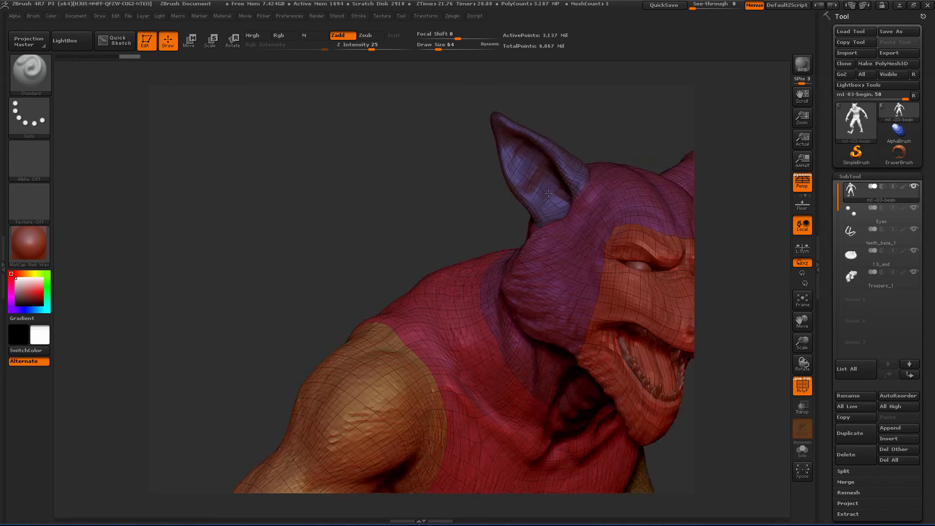
pyautogui.moveTo(547, 192); pyautogui.dragTo(584, 243)
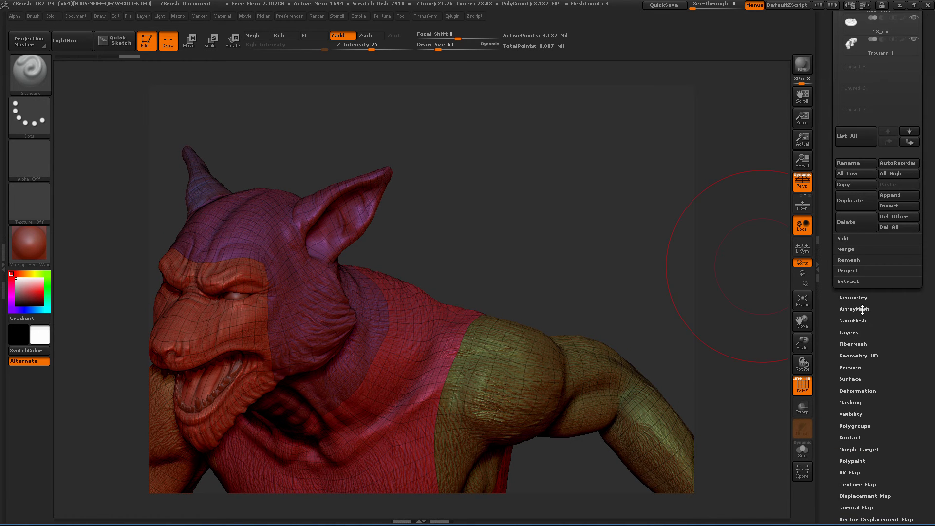
# - Expand the Geometry settings and orbit the coarse low-subdivision head to a front view
pyautogui.click(854, 297)
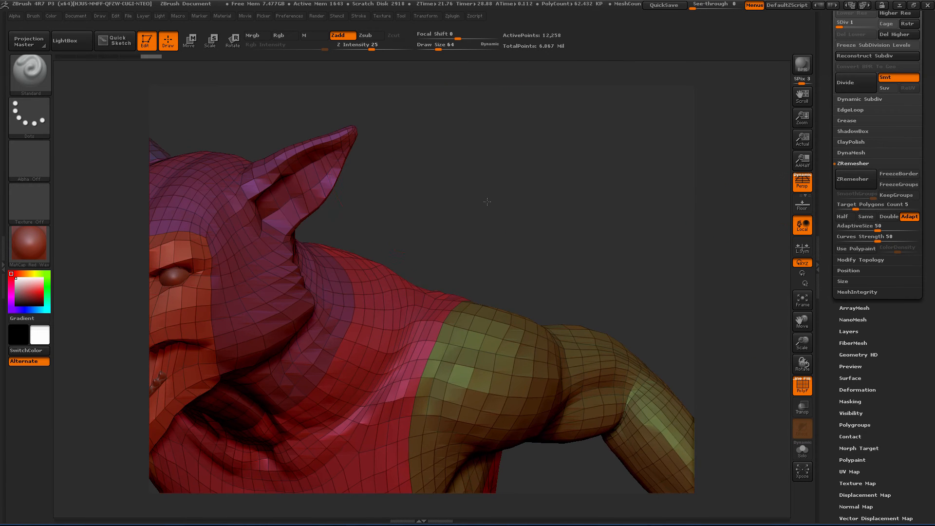
pyautogui.moveTo(486, 201); pyautogui.dragTo(492, 209)
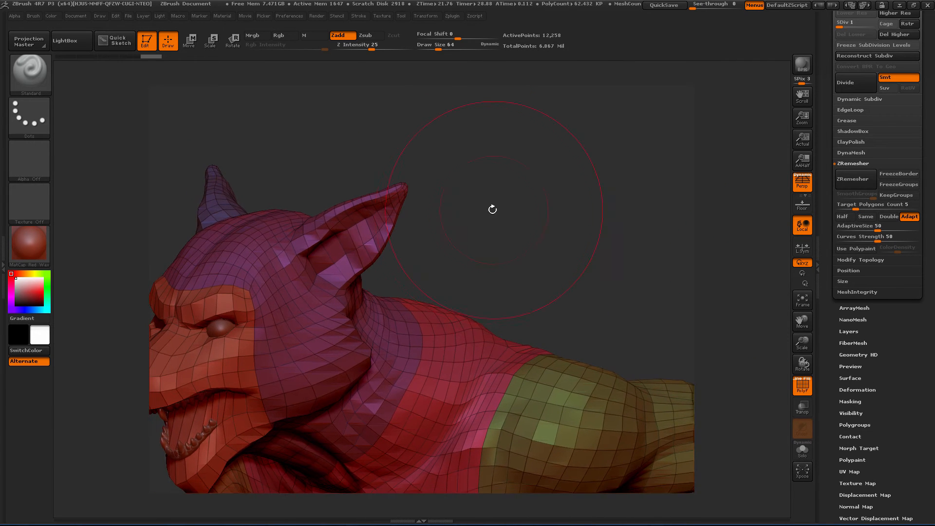
pyautogui.moveTo(492, 209); pyautogui.dragTo(535, 160)
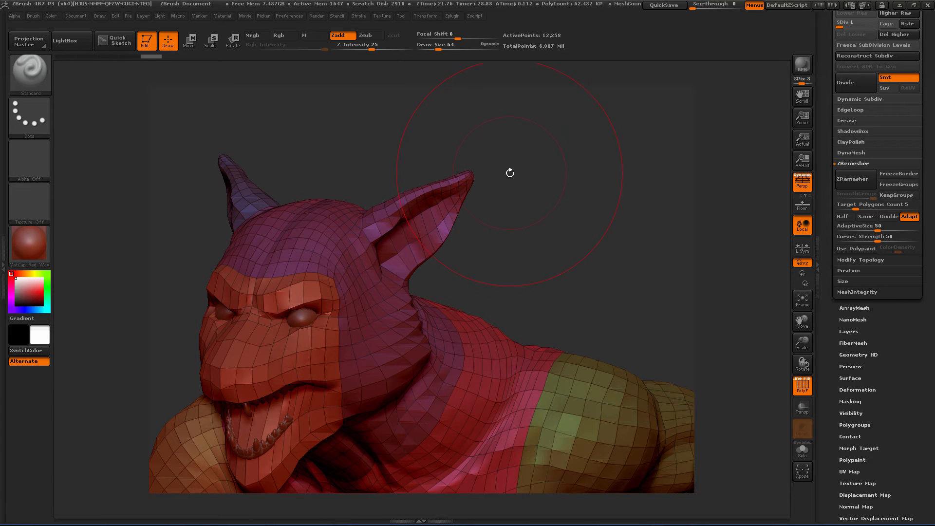
pyautogui.moveTo(513, 182)
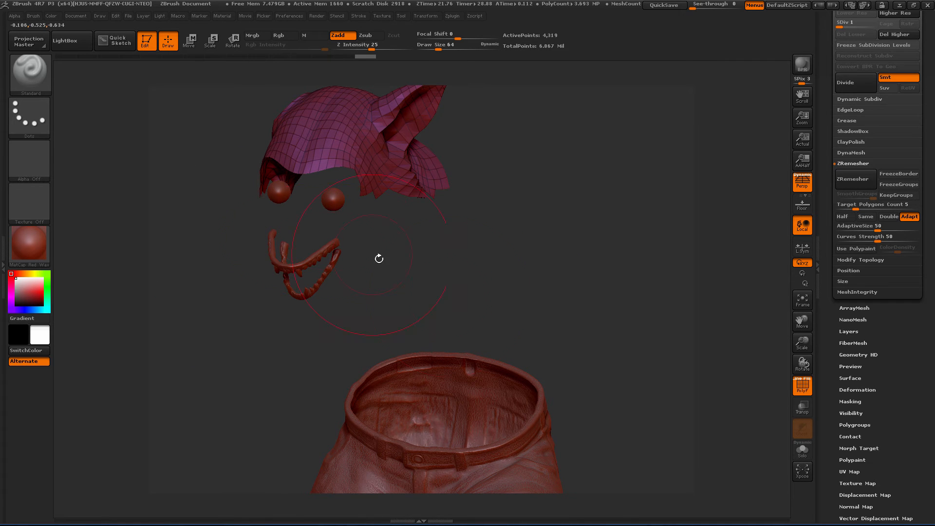
# - Orbit the remaining ear cap, eyes and teeth pieces from several sides and back to the front
pyautogui.moveTo(378, 258); pyautogui.dragTo(530, 304)
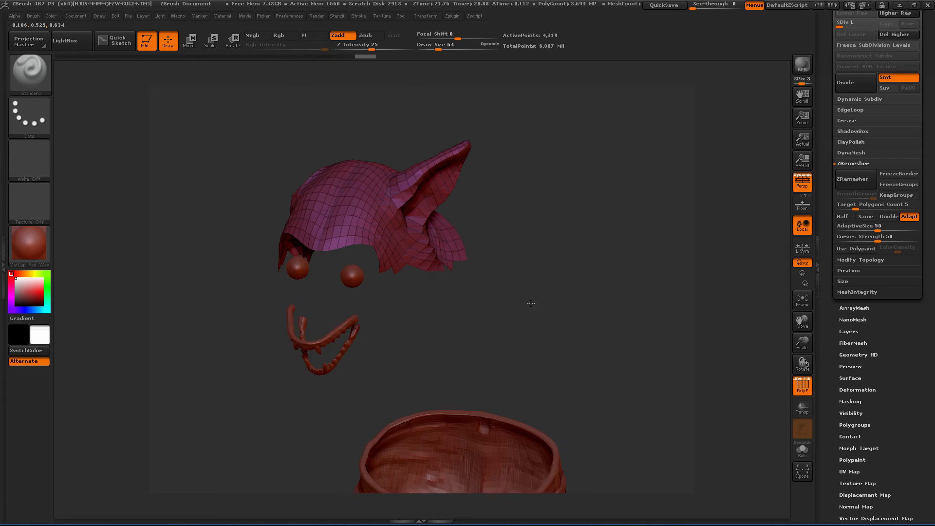
pyautogui.moveTo(531, 303); pyautogui.dragTo(450, 341)
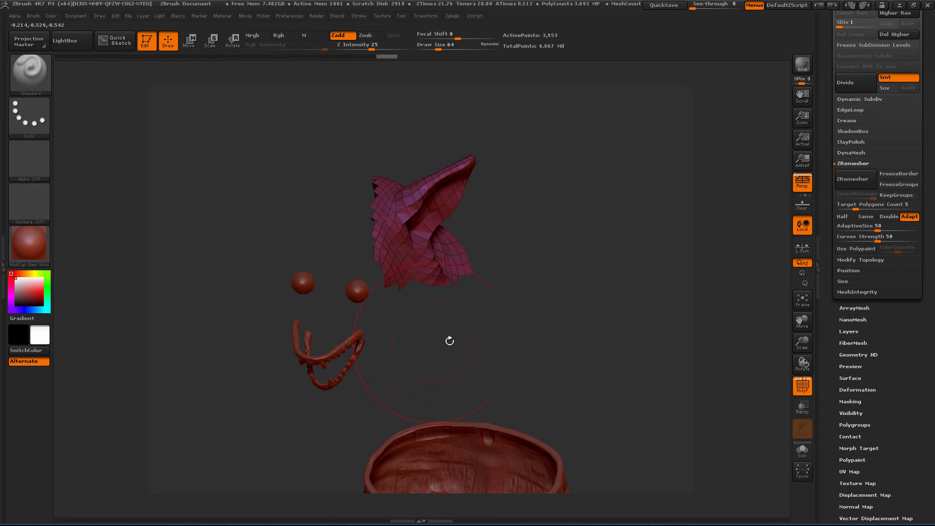
pyautogui.moveTo(450, 341); pyautogui.dragTo(548, 226)
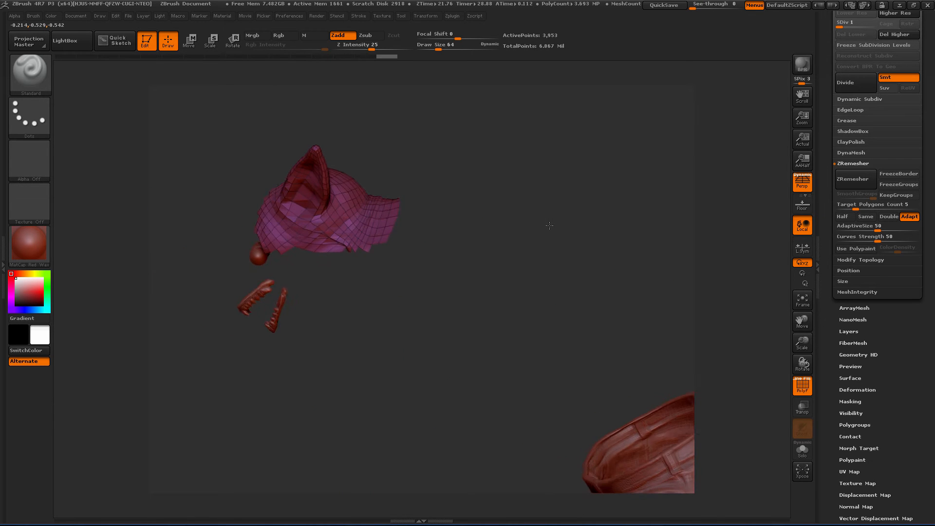
pyautogui.moveTo(549, 225); pyautogui.dragTo(419, 241)
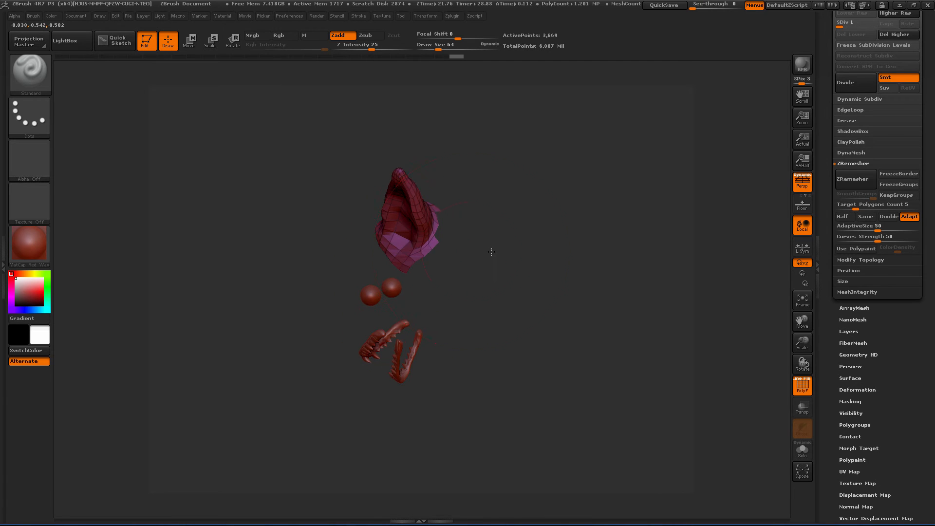
pyautogui.moveTo(491, 251); pyautogui.dragTo(493, 242)
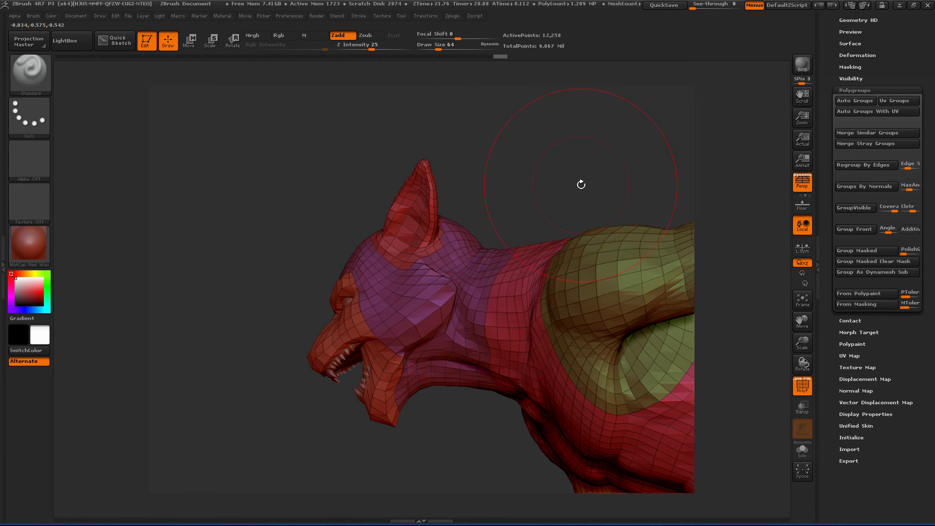
# - Bring the whole werewolf to a front view and expand the UV Map settings
pyautogui.moveTo(582, 185); pyautogui.dragTo(567, 165)
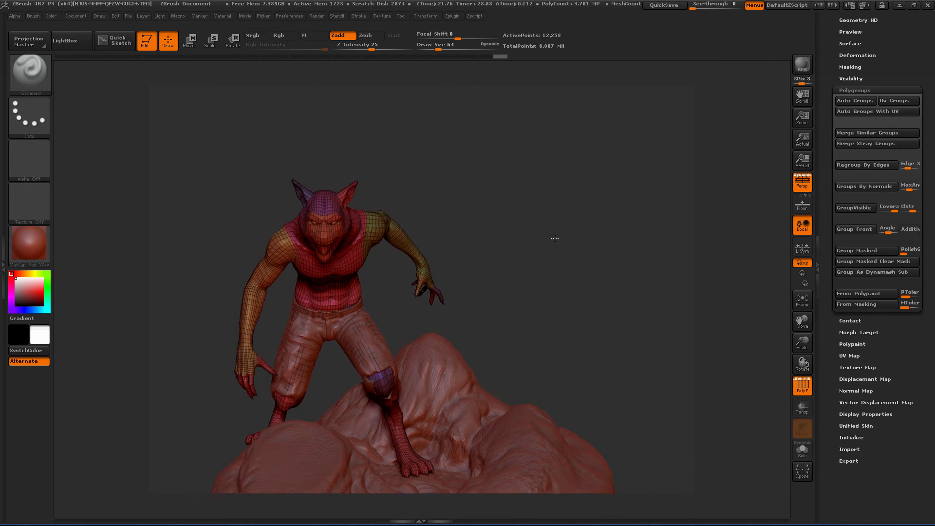
pyautogui.moveTo(554, 238); pyautogui.dragTo(596, 211)
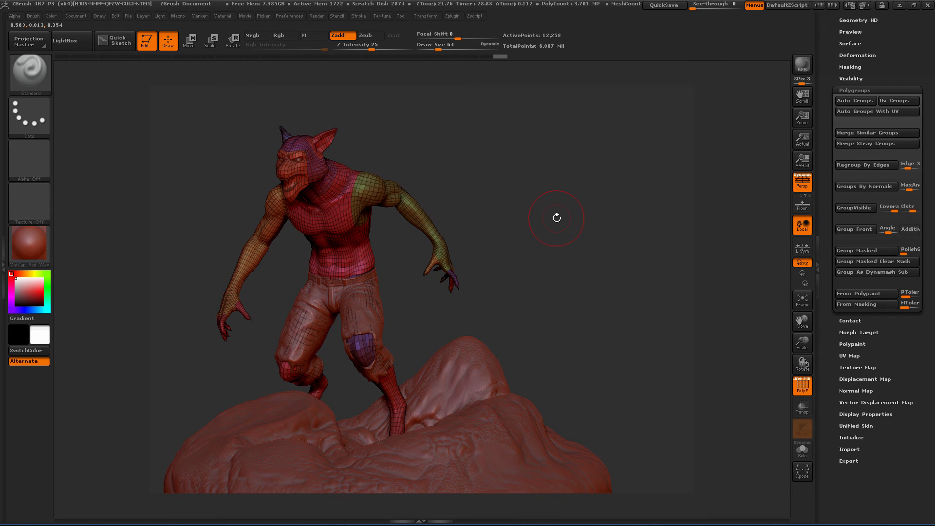
pyautogui.click(851, 355)
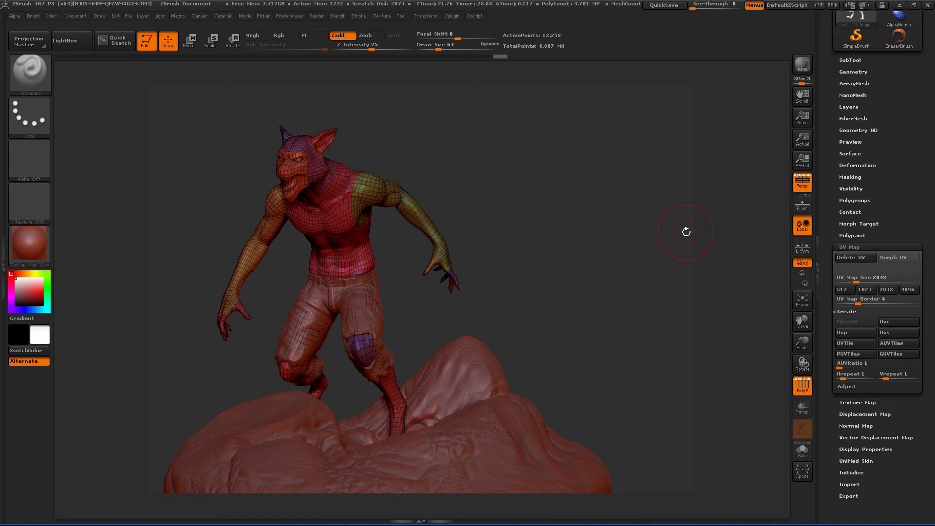
pyautogui.moveTo(572, 197)
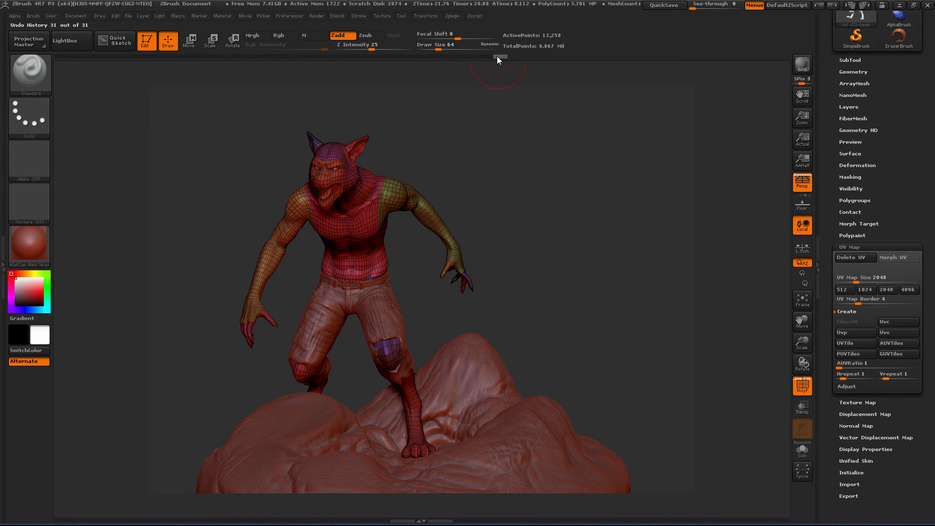
# - Bring up the UV Master plugin panel from the Zplugin list
pyautogui.click(451, 16)
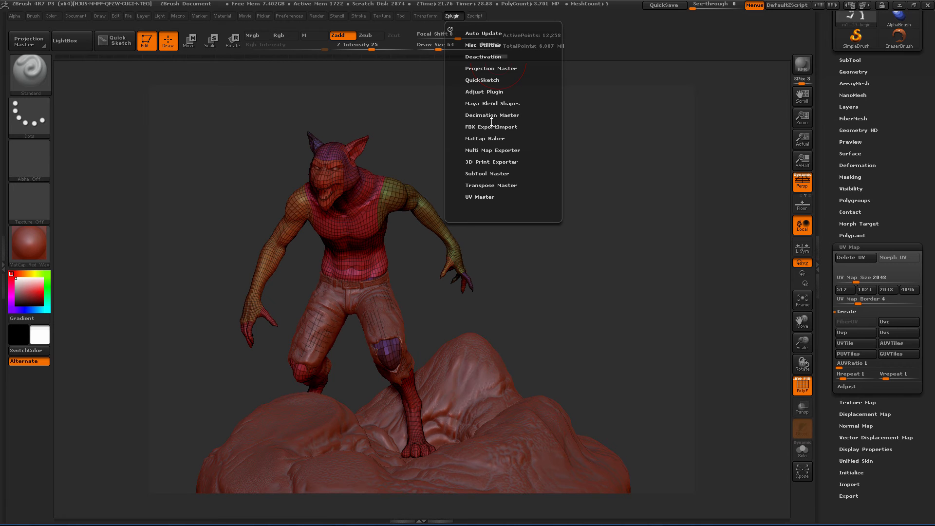
pyautogui.click(479, 197)
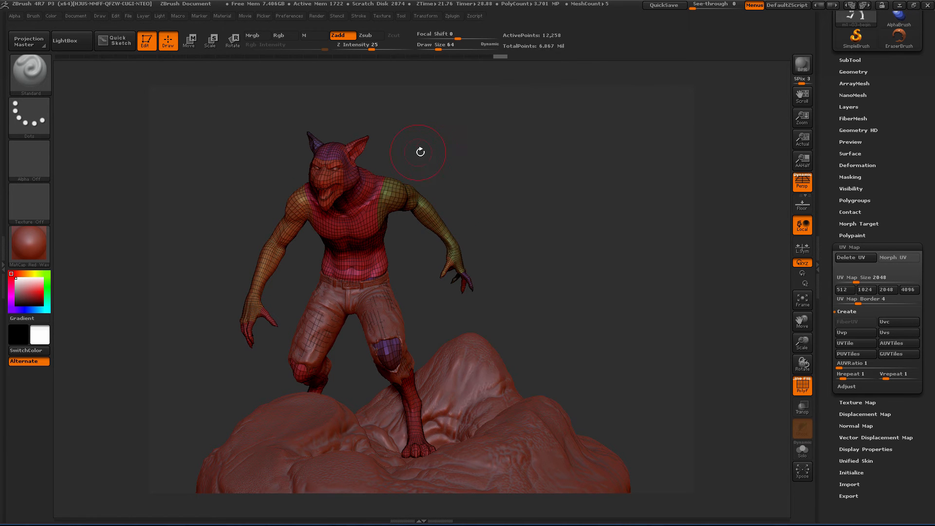
pyautogui.click(453, 16)
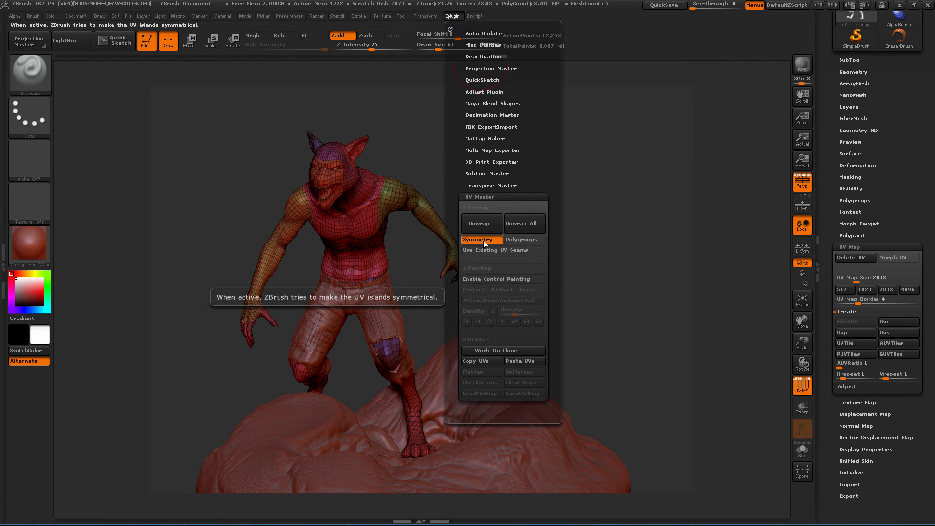
pyautogui.moveTo(525, 239)
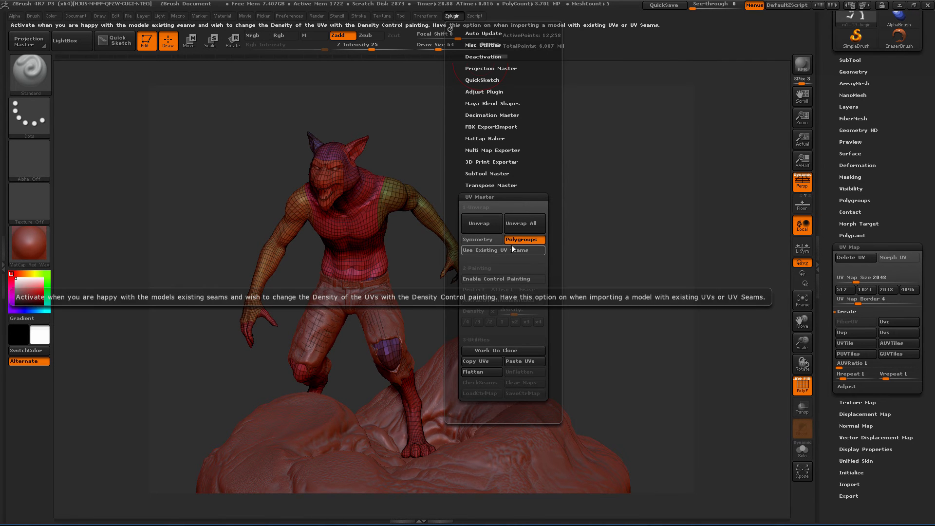
pyautogui.moveTo(525, 240)
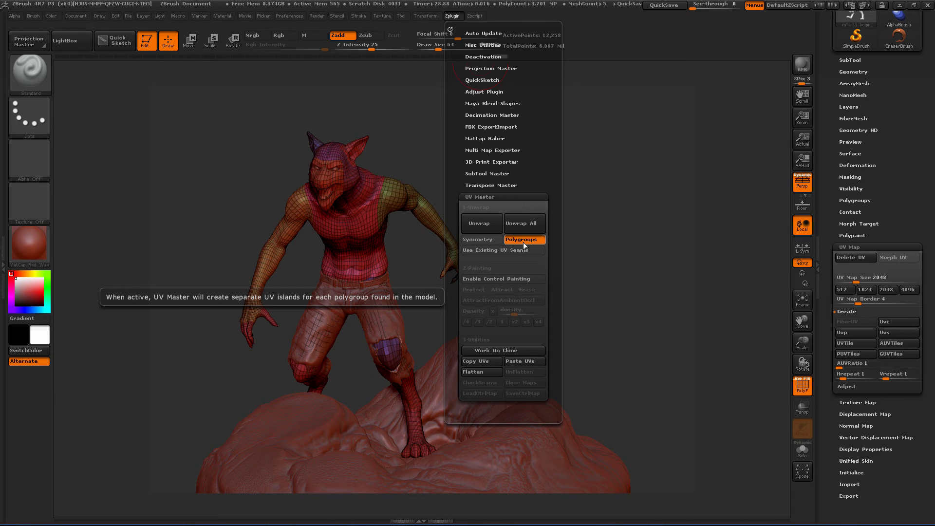
pyautogui.moveTo(488, 250)
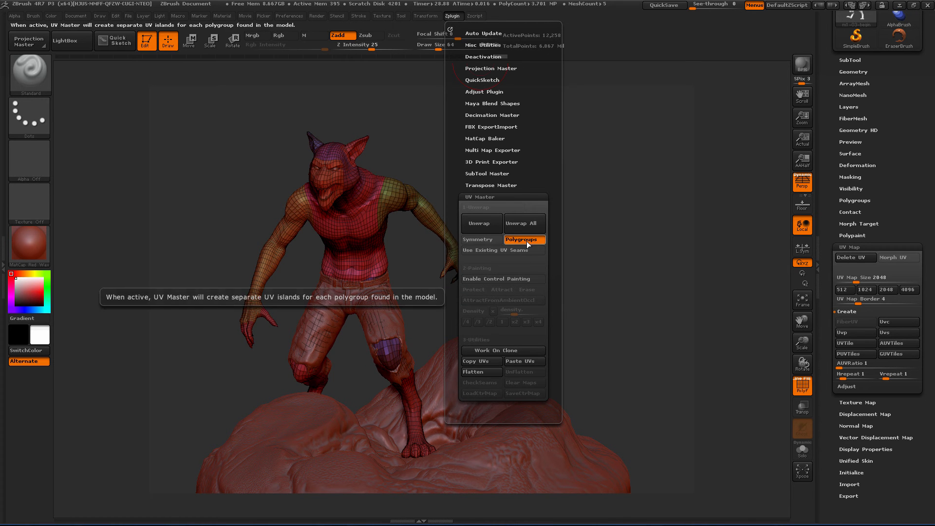
pyautogui.moveTo(485, 228)
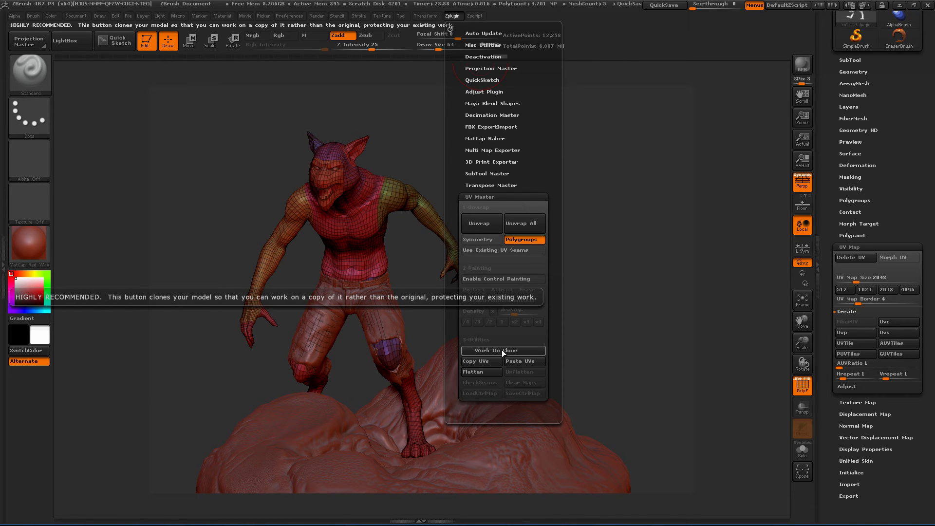
pyautogui.moveTo(476, 365)
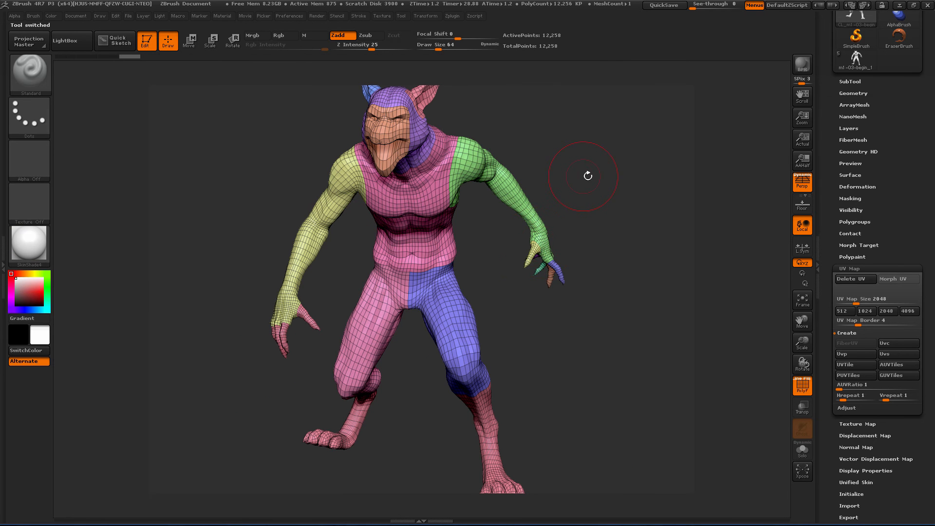
# - Unwrap the cloned body in UV Master into UV islands per polygroup
pyautogui.moveTo(588, 175); pyautogui.dragTo(468, 72)
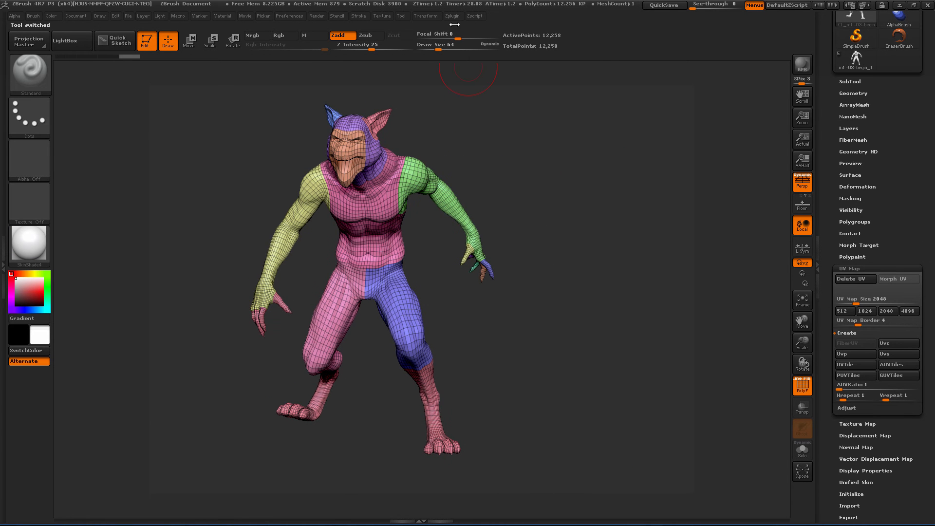
pyautogui.click(447, 17)
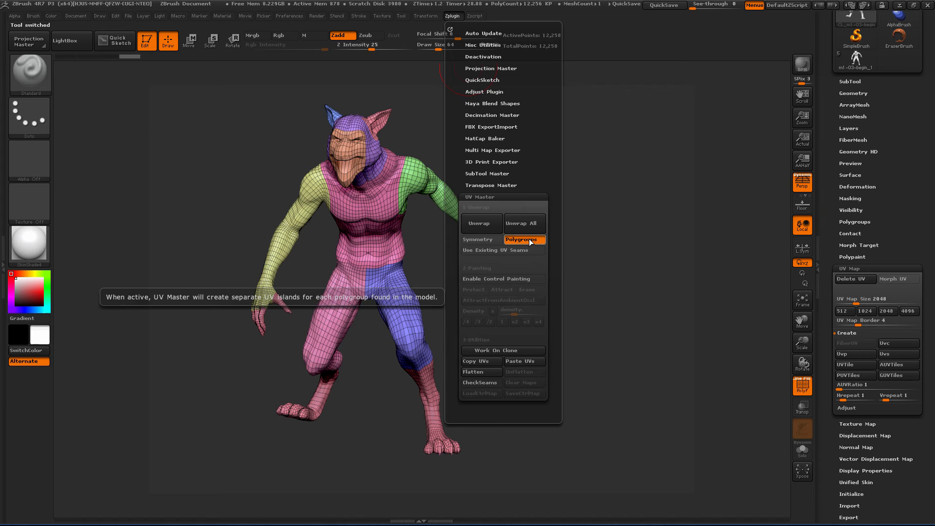
pyautogui.click(479, 223)
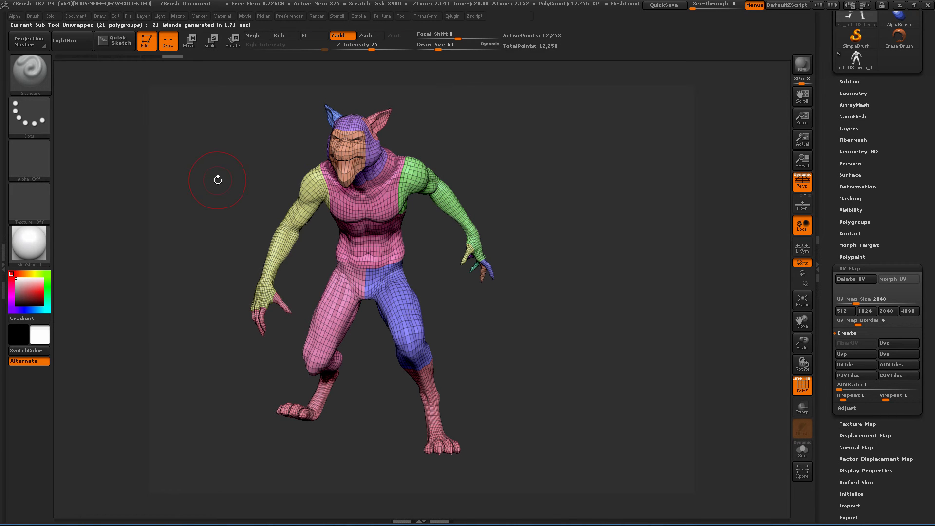
pyautogui.moveTo(154, 26)
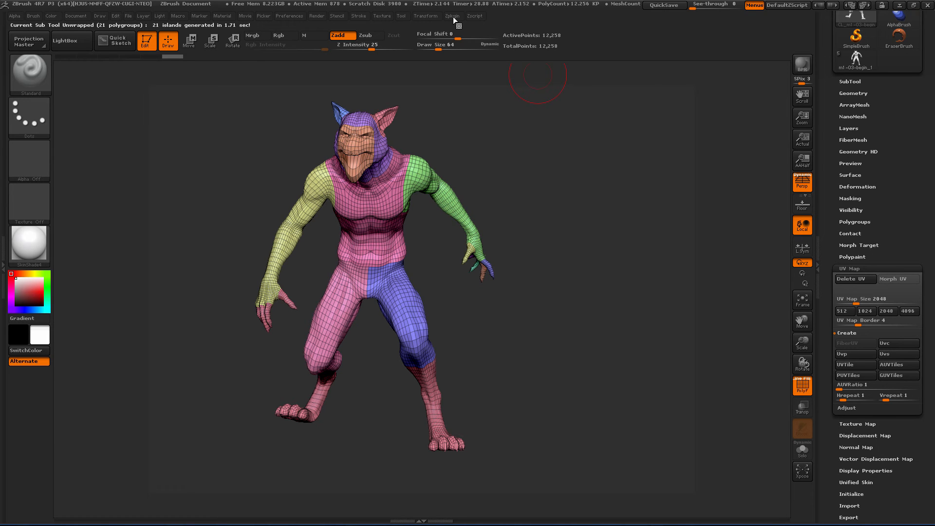
# - Flatten the clone's UVs and move the peach island into the upper-left gap
pyautogui.click(452, 16)
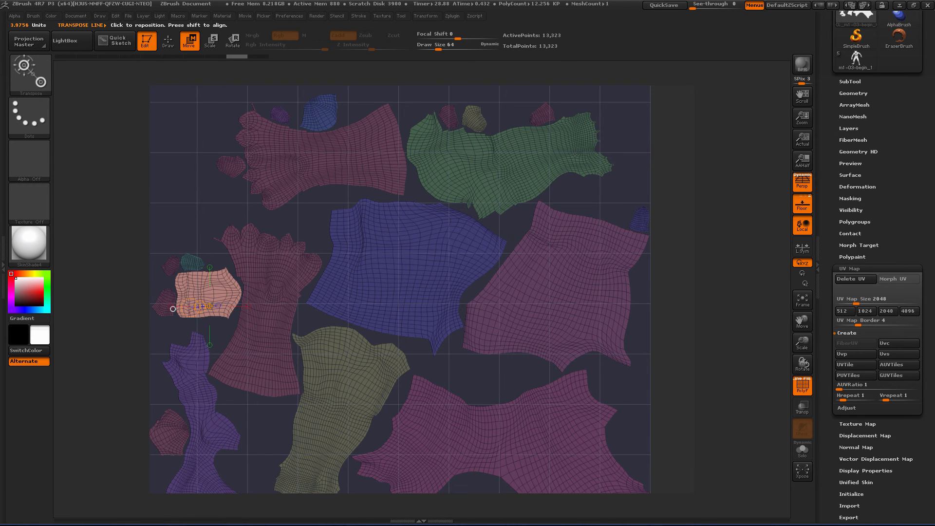
pyautogui.moveTo(210, 309); pyautogui.dragTo(197, 254)
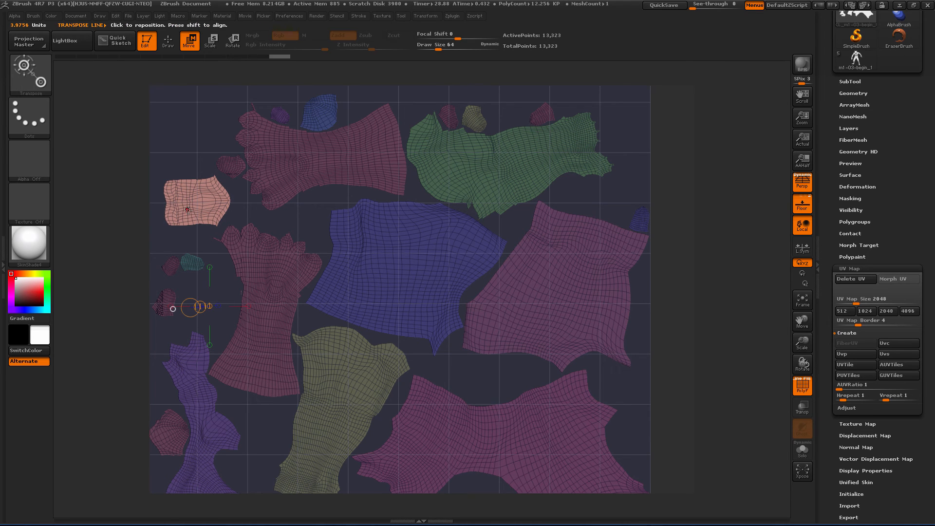
pyautogui.click(168, 41)
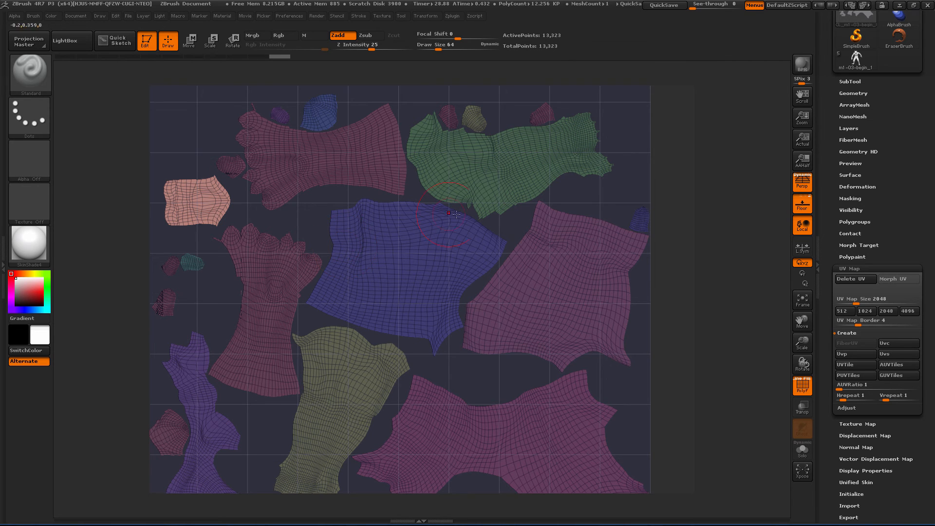
# - Unflatten the clone back to its 3D shape and copy its UVs in UV Master
pyautogui.click(451, 16)
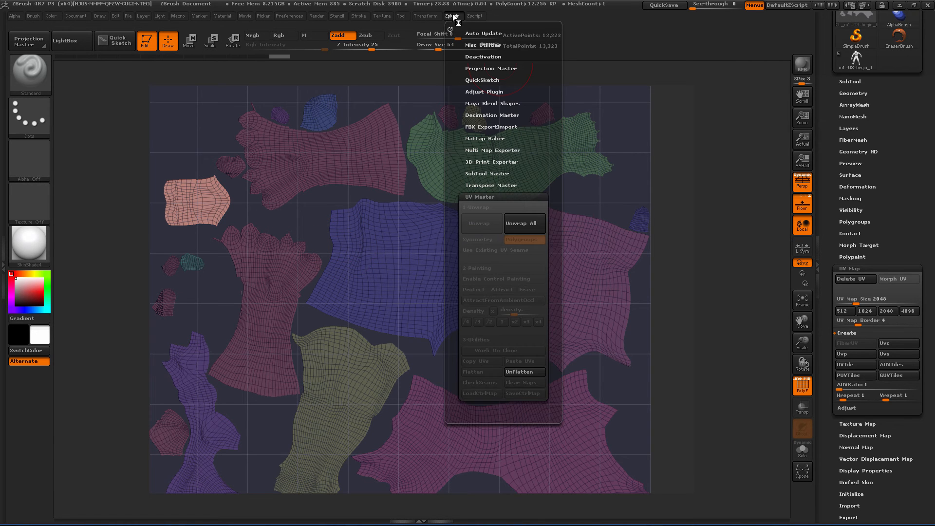
pyautogui.click(643, 369)
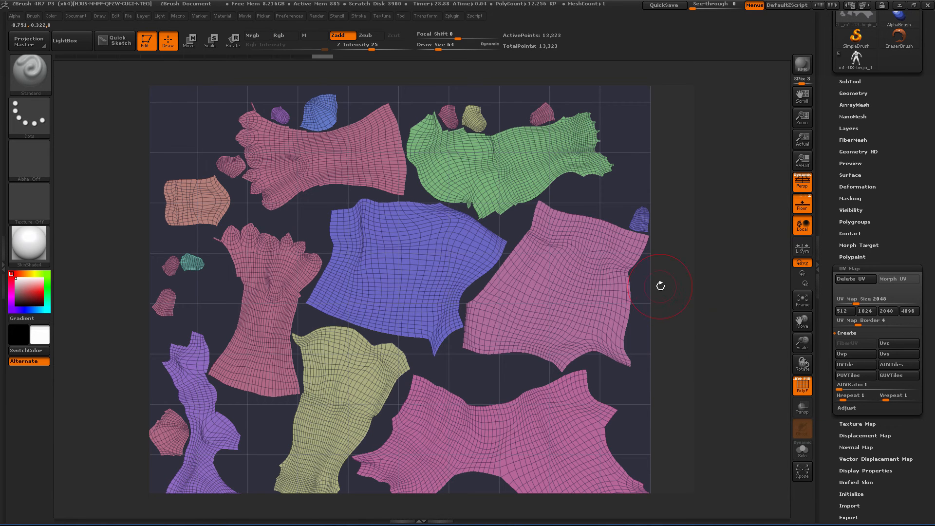
pyautogui.click(450, 16)
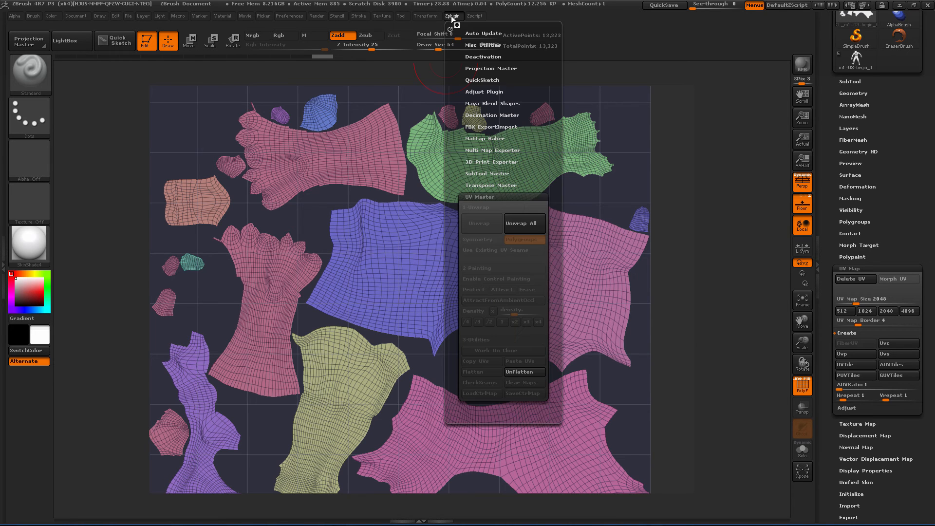
pyautogui.click(524, 371)
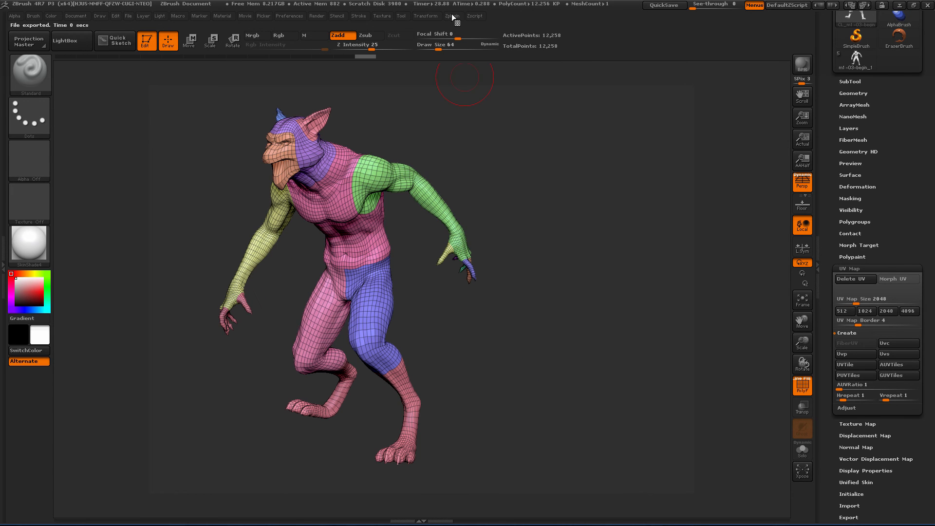
# - Paste the copied UVs onto the original high-resolution werewolf body
pyautogui.click(454, 16)
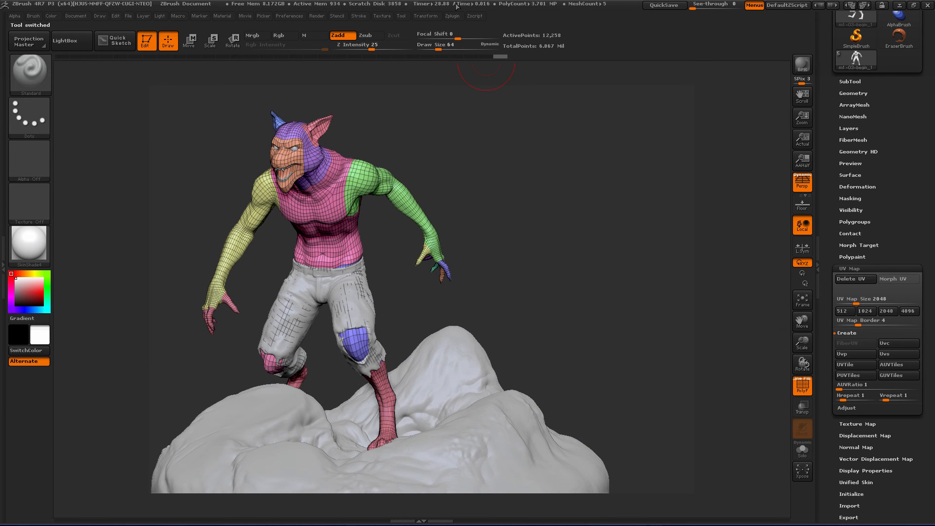
pyautogui.click(451, 16)
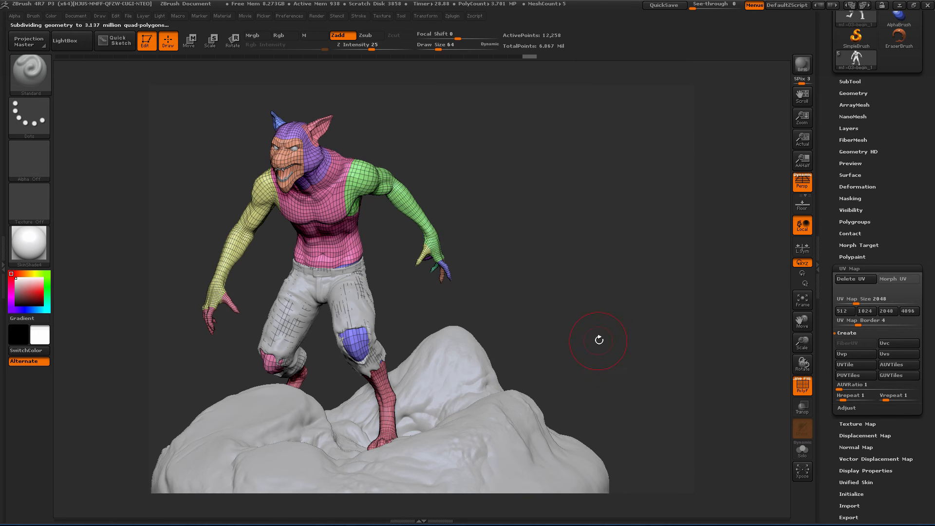
pyautogui.moveTo(598, 341); pyautogui.dragTo(613, 251)
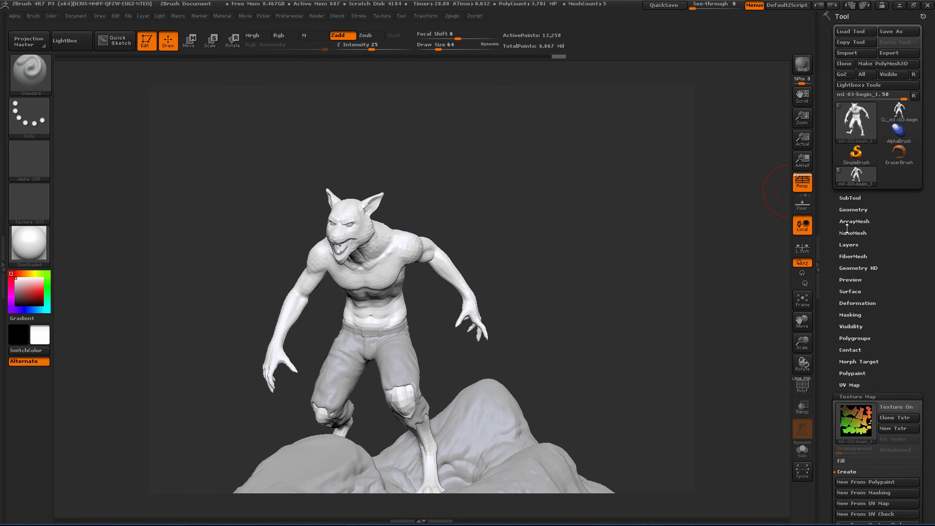
# - Import wolf_low_UV.obj from Other Files > Geometry into the lowest subdivision level
pyautogui.click(853, 209)
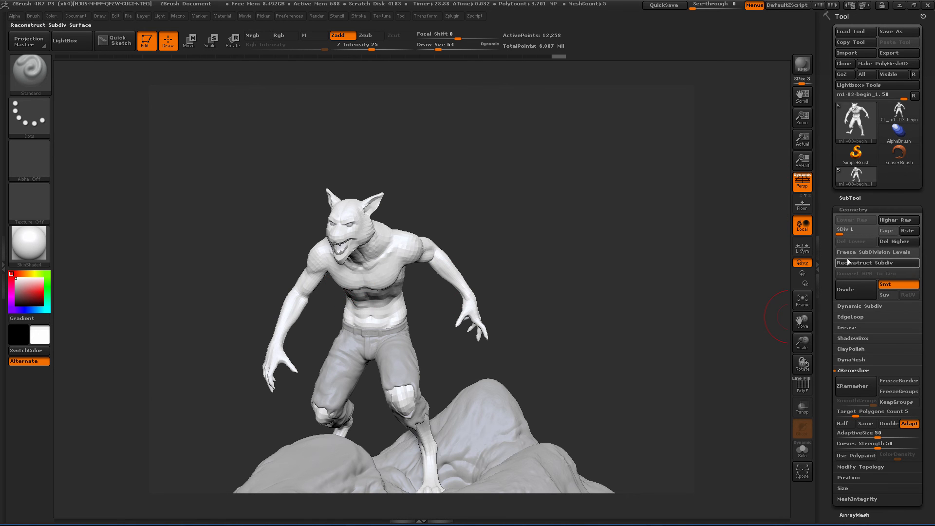
pyautogui.moveTo(851, 219)
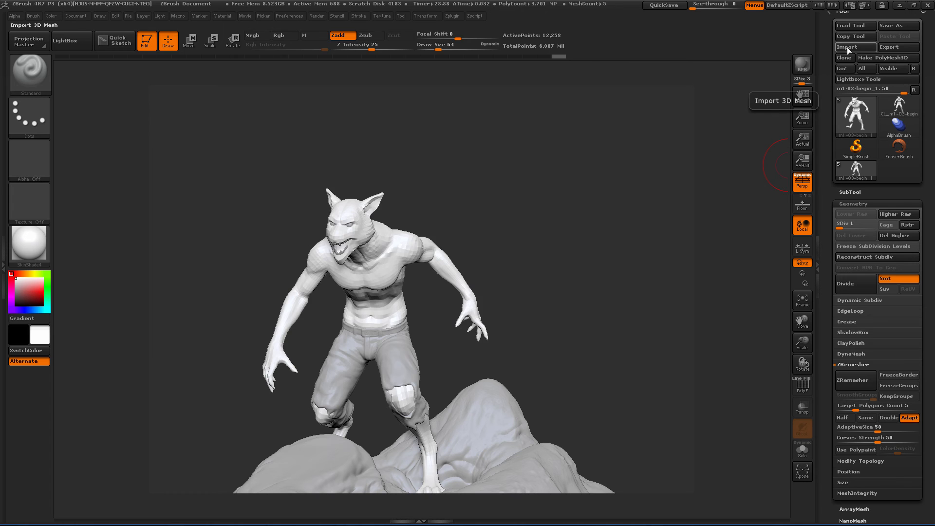
pyautogui.click(855, 47)
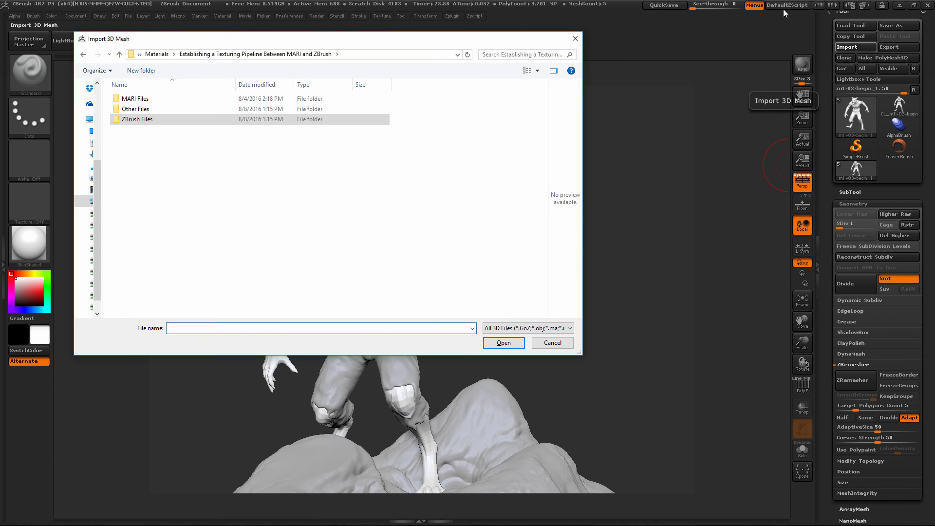
pyautogui.doubleClick(135, 109)
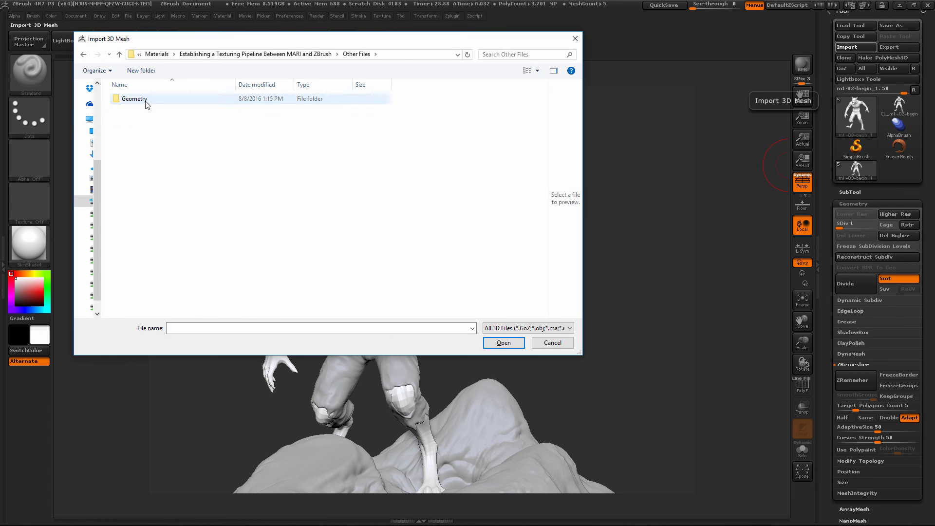
pyautogui.doubleClick(134, 98)
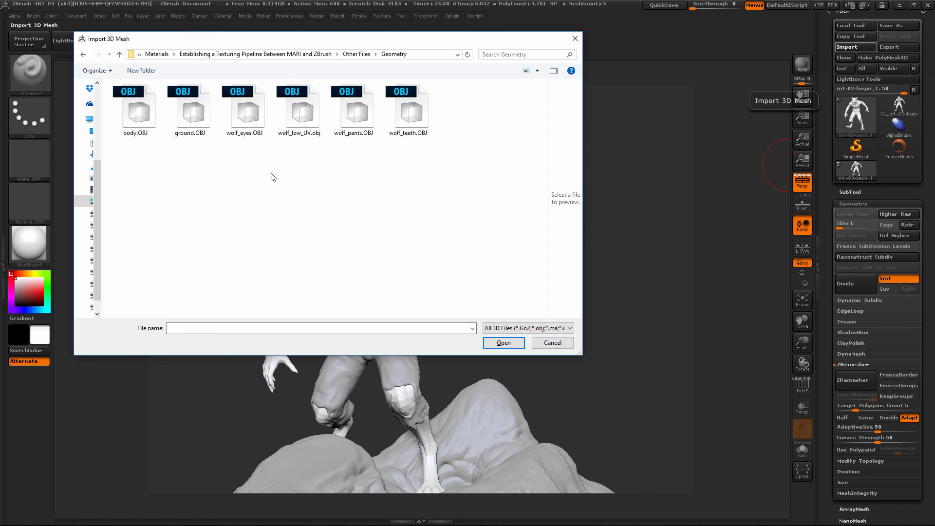
pyautogui.click(298, 107)
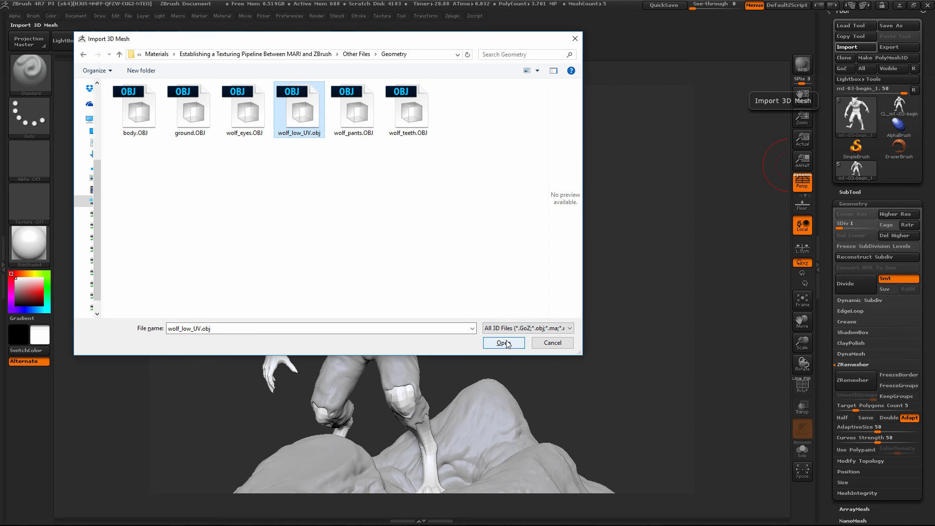
pyautogui.click(503, 342)
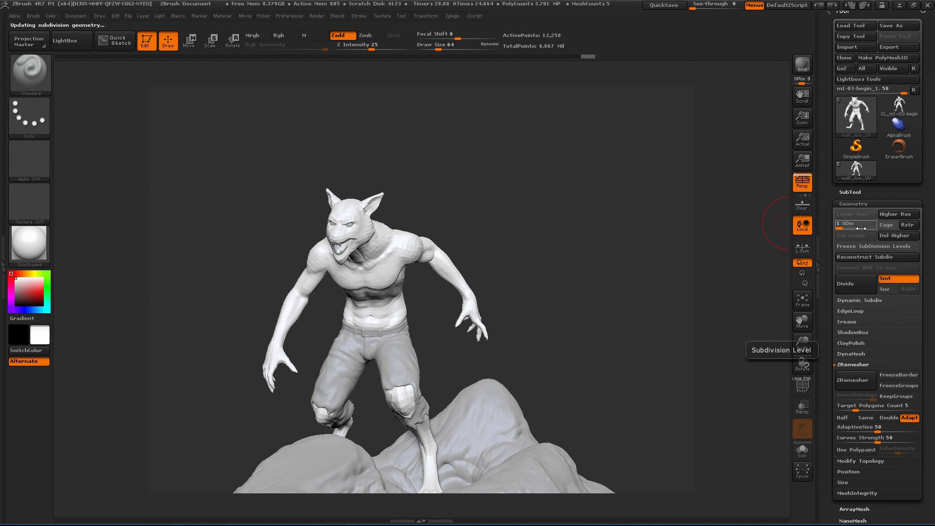
# - Raise SDiv back to 5 and create a texture from the UV map in Texture Map
pyautogui.moveTo(841, 225); pyautogui.dragTo(871, 225)
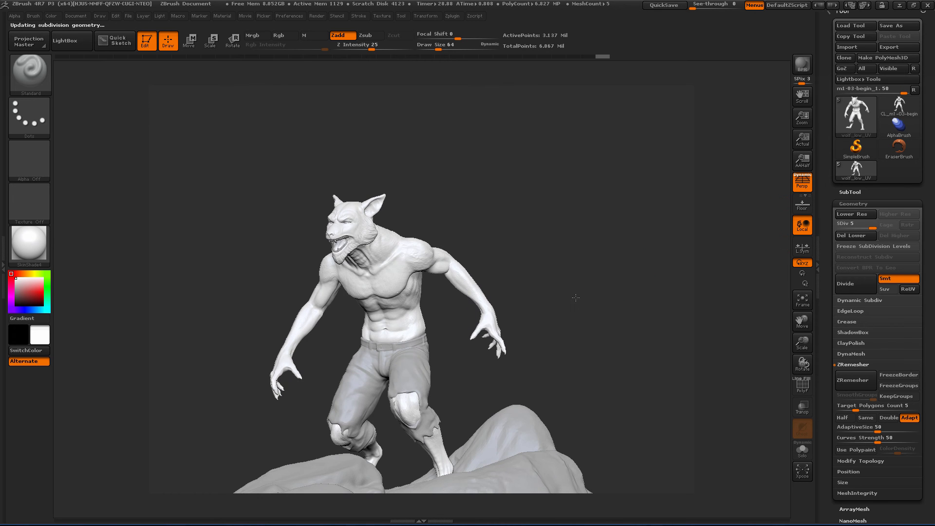
pyautogui.moveTo(575, 298); pyautogui.dragTo(542, 266)
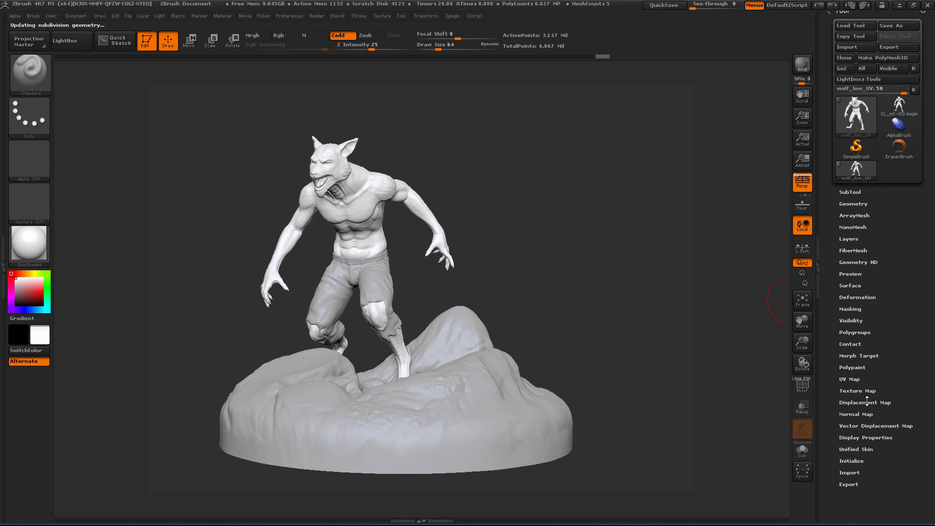
pyautogui.click(849, 379)
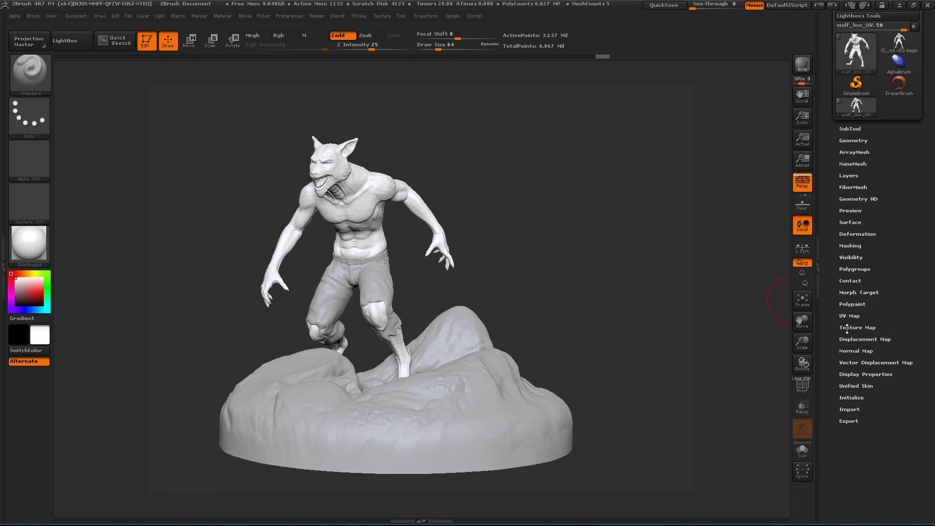
pyautogui.click(857, 328)
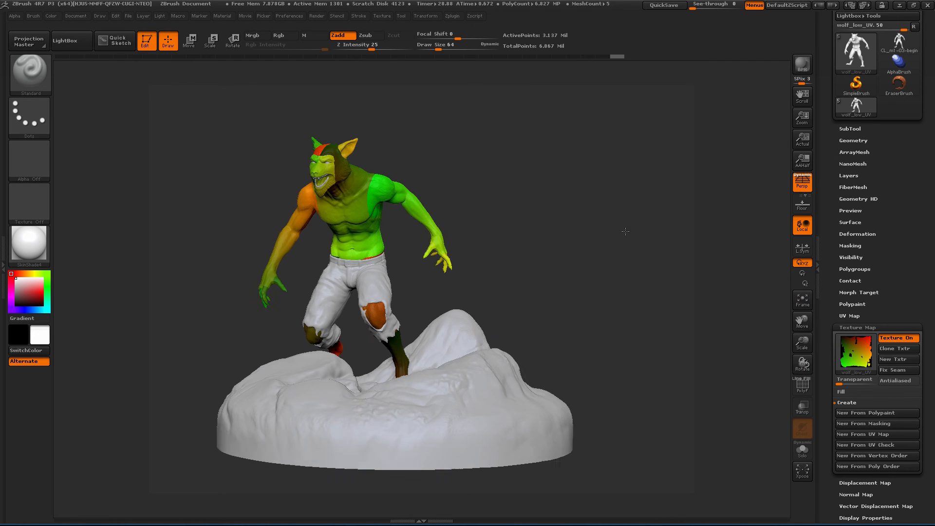
# - Inspect the UV texture on the body, then switch Texture On off
pyautogui.moveTo(625, 231); pyautogui.dragTo(625, 241)
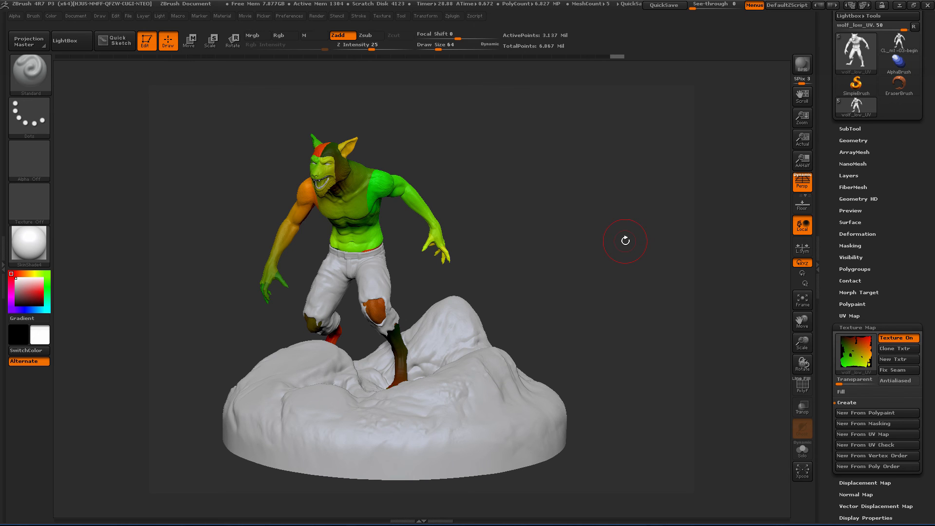
pyautogui.click(898, 338)
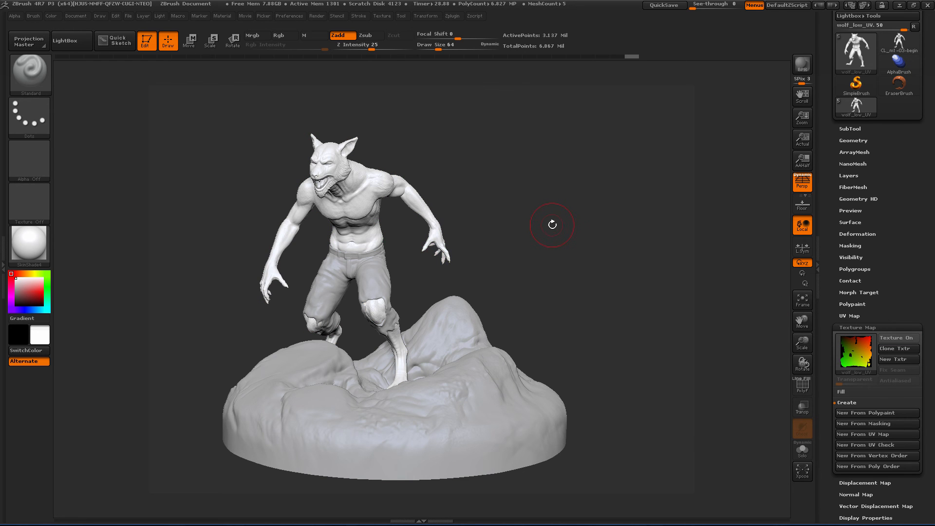
pyautogui.moveTo(552, 225); pyautogui.dragTo(489, 71)
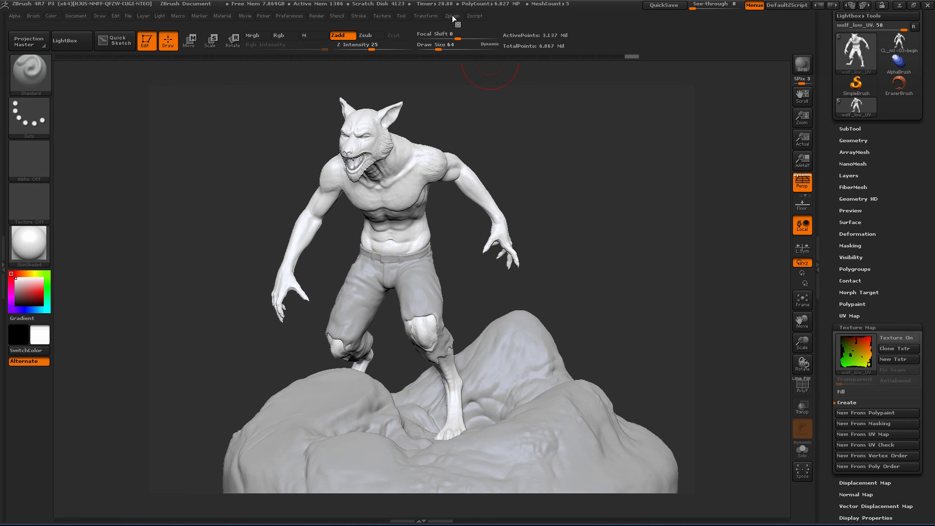
# - Replace the Multi Map Exporter's UV tile ID format text with <UDIM> and confirm the export file options
pyautogui.click(454, 16)
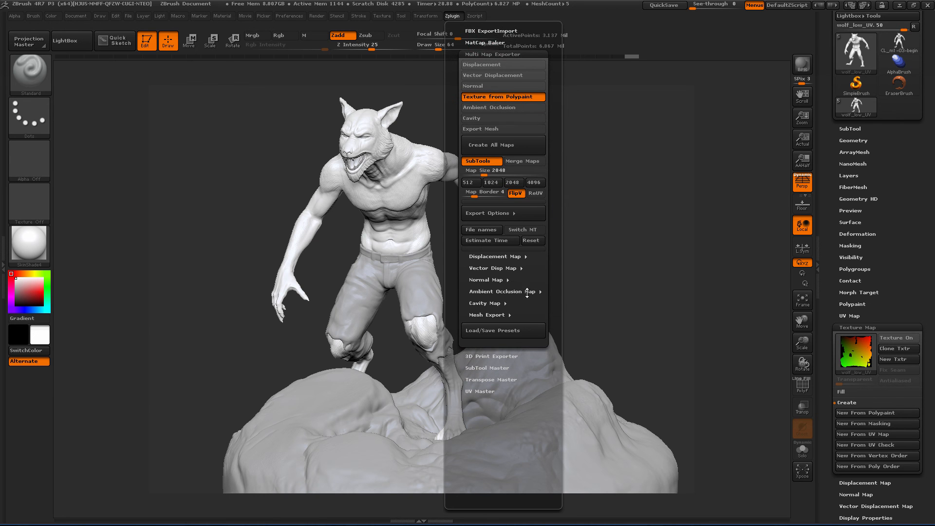
pyautogui.moveTo(508, 217)
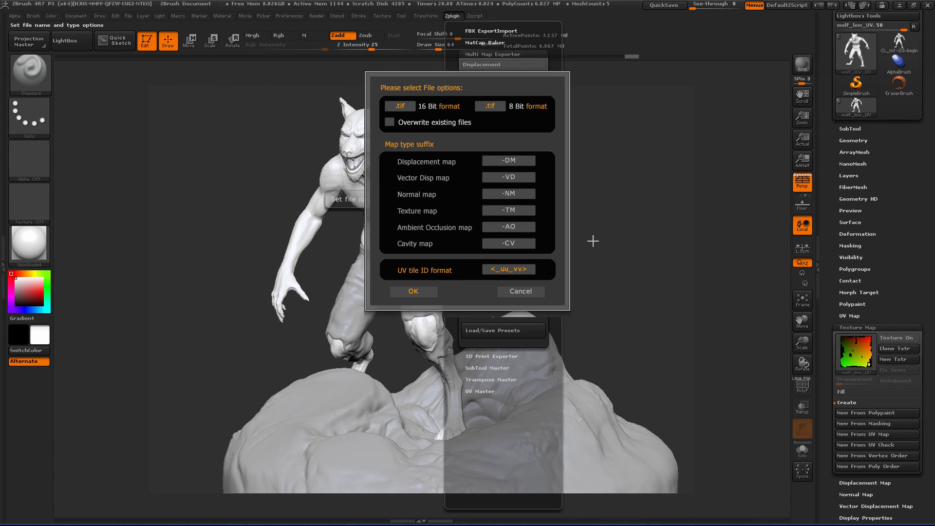
pyautogui.moveTo(458, 253)
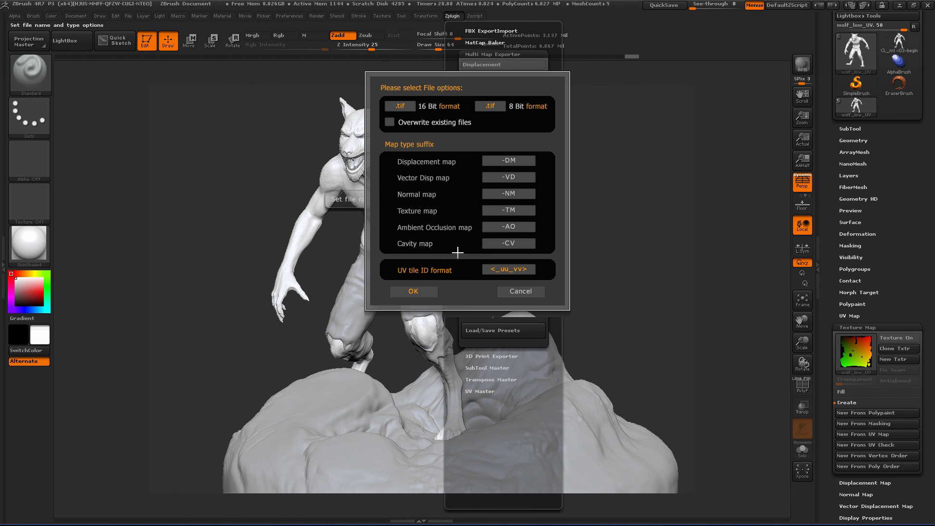
pyautogui.moveTo(459, 269)
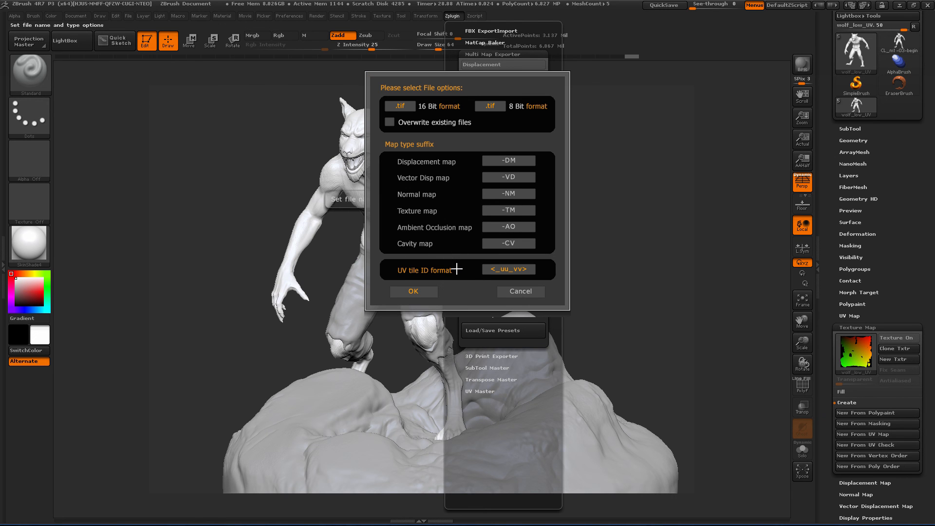
pyautogui.click(508, 269)
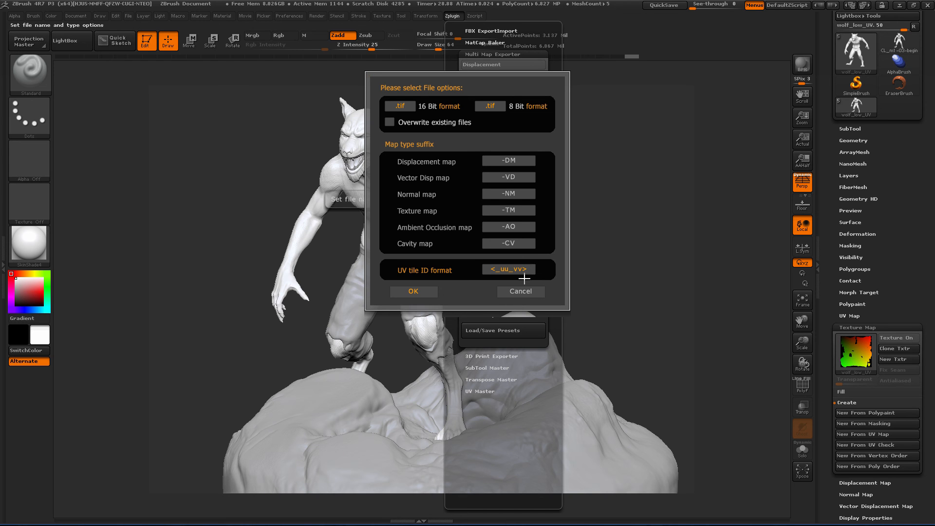
pyautogui.click(509, 269)
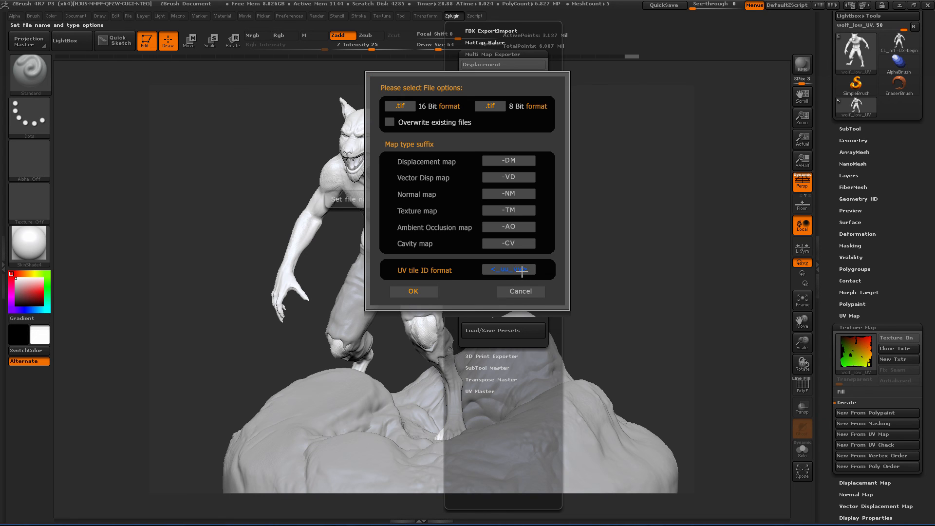
pyautogui.click(509, 270)
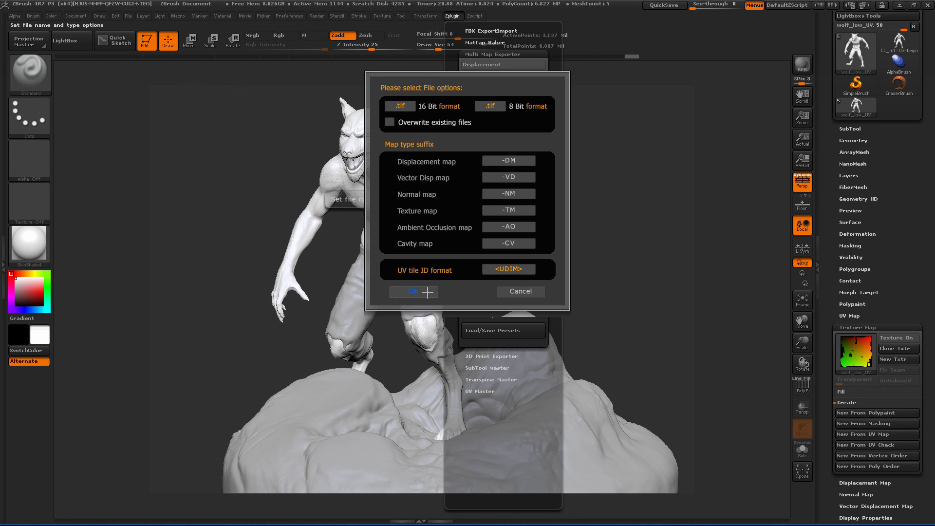
pyautogui.click(520, 291)
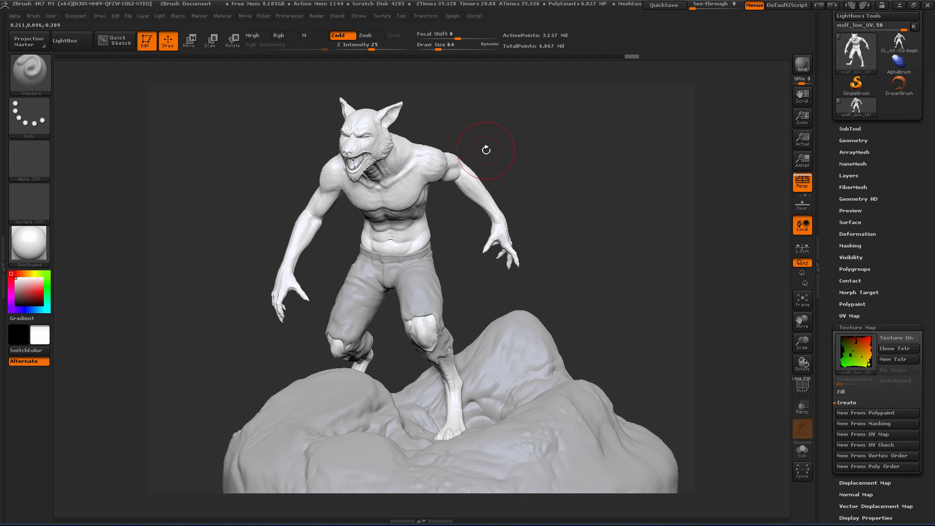
pyautogui.moveTo(485, 149); pyautogui.dragTo(560, 203)
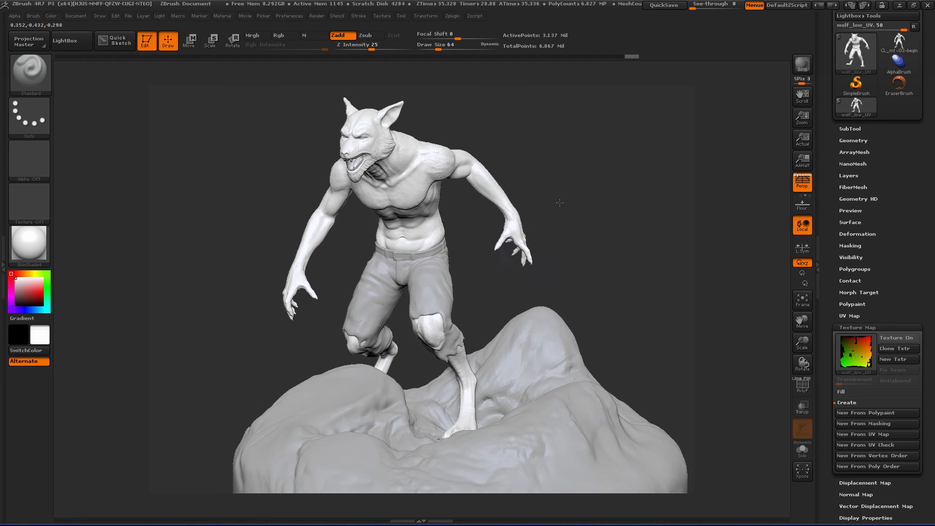